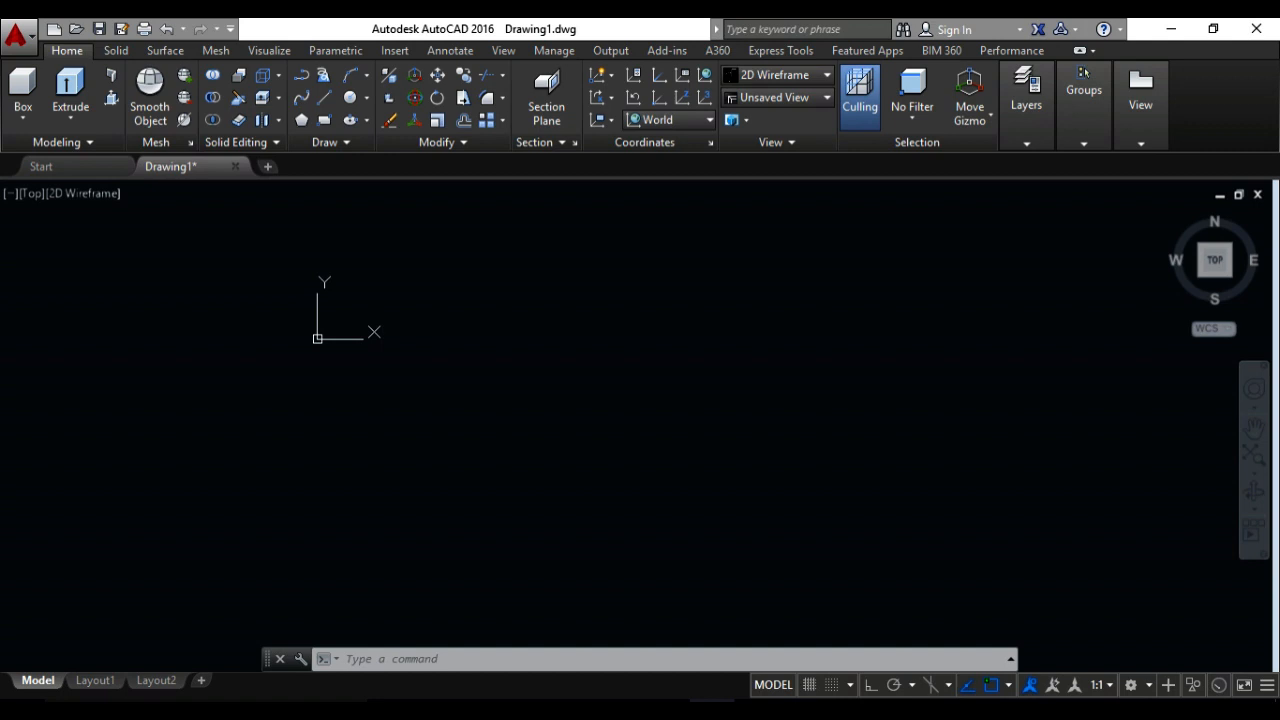
pyautogui.moveTo(653, 377)
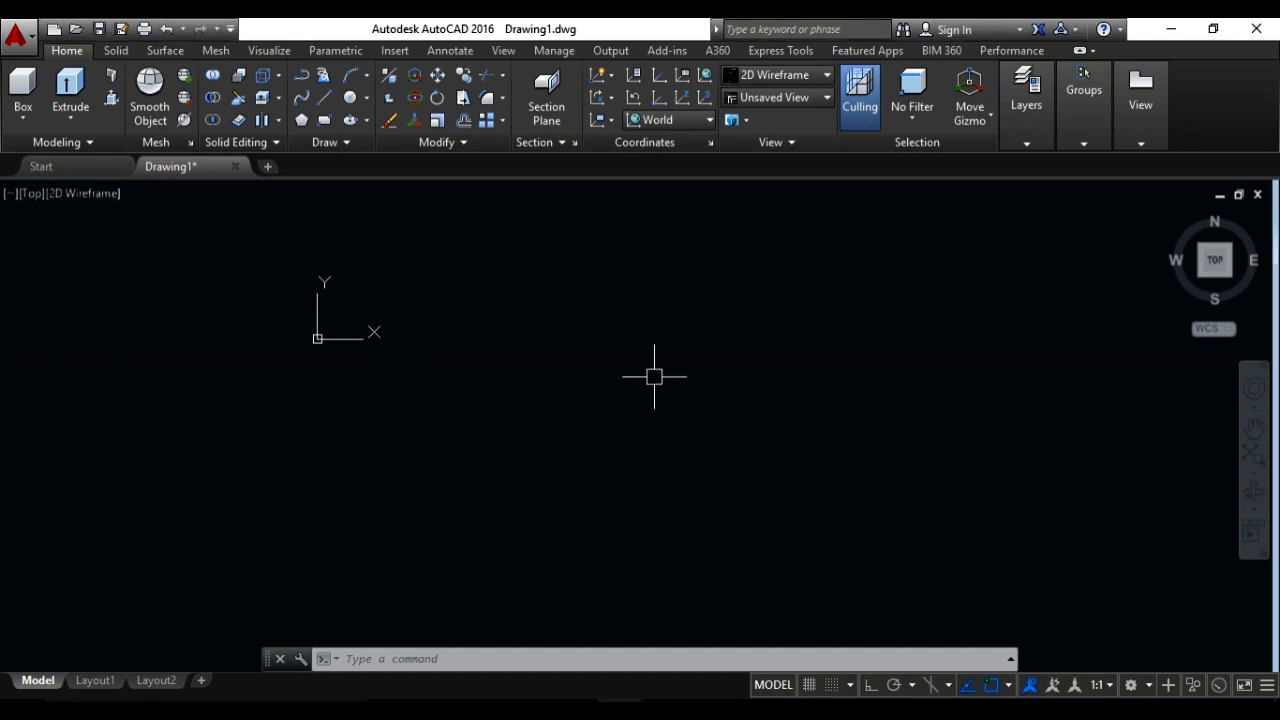
# - Draw a 4' by 4' rectangle using the REC command with its Dimensions option
pyautogui.write('rec')
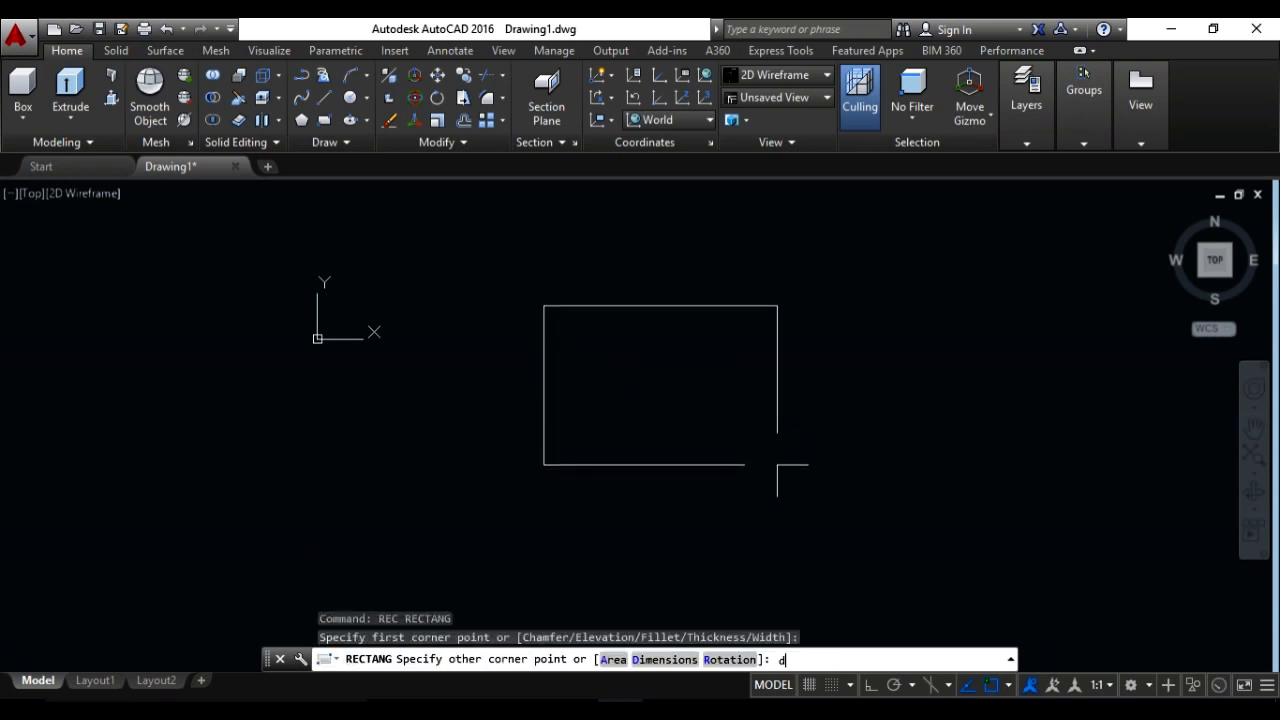
pyautogui.write('4')
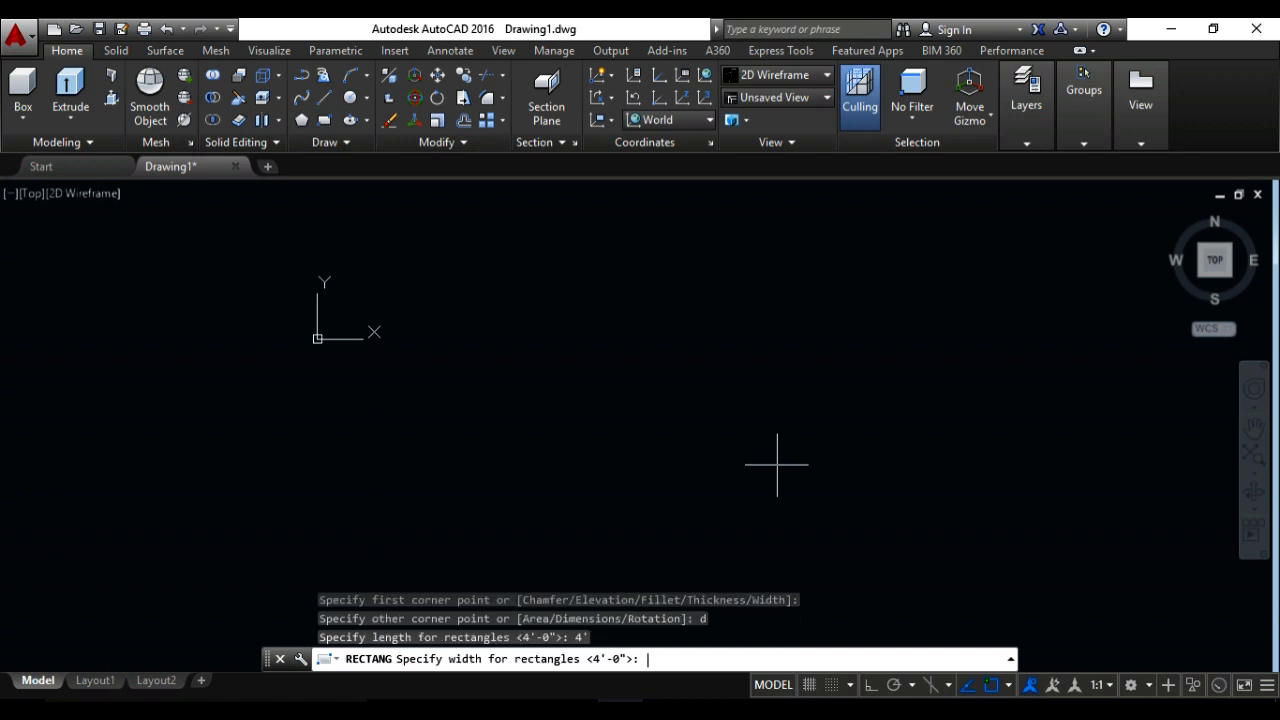
pyautogui.write('4')
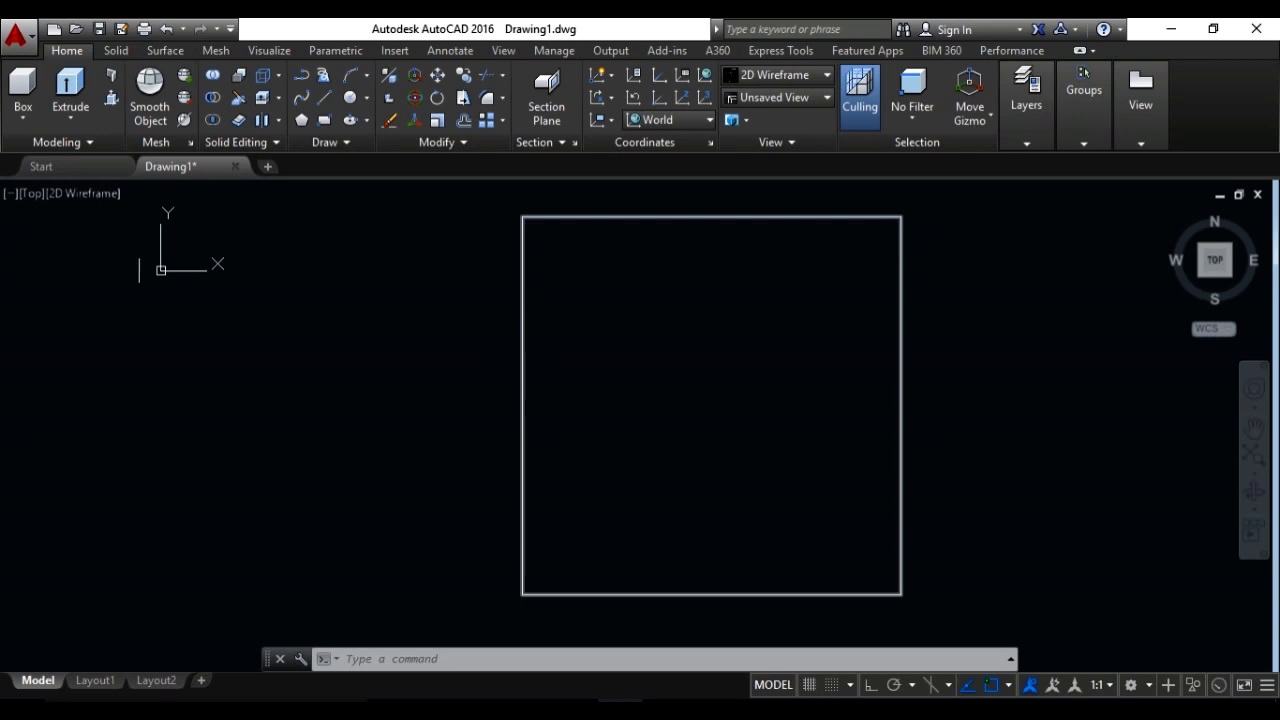
pyautogui.click(30, 193)
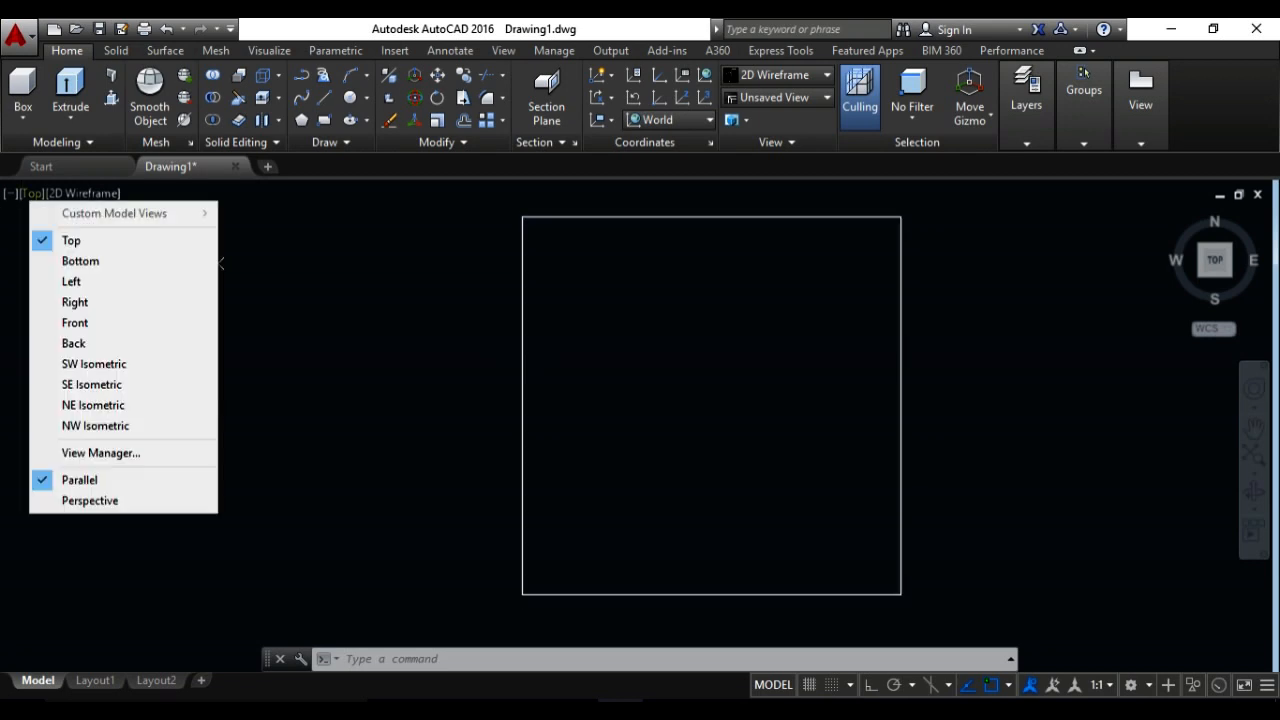
# - Set the viewport to the SW Isometric preset view
pyautogui.click(93, 363)
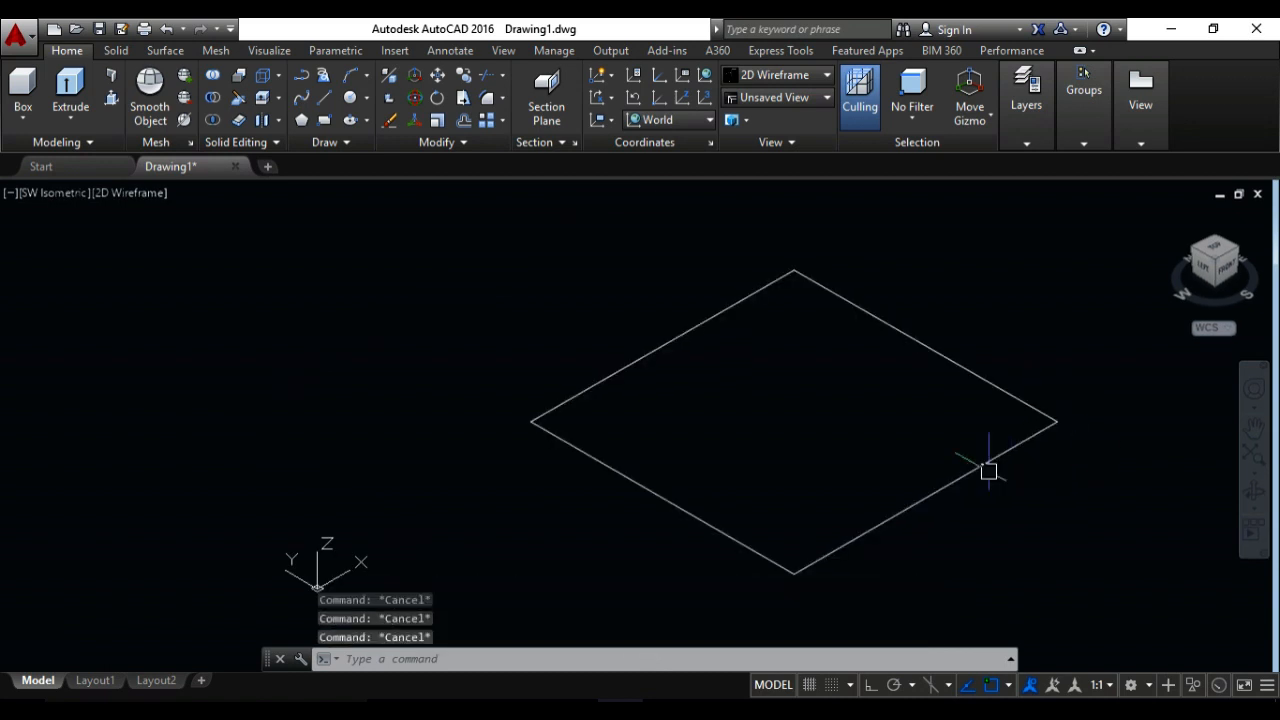
pyautogui.moveTo(978, 467)
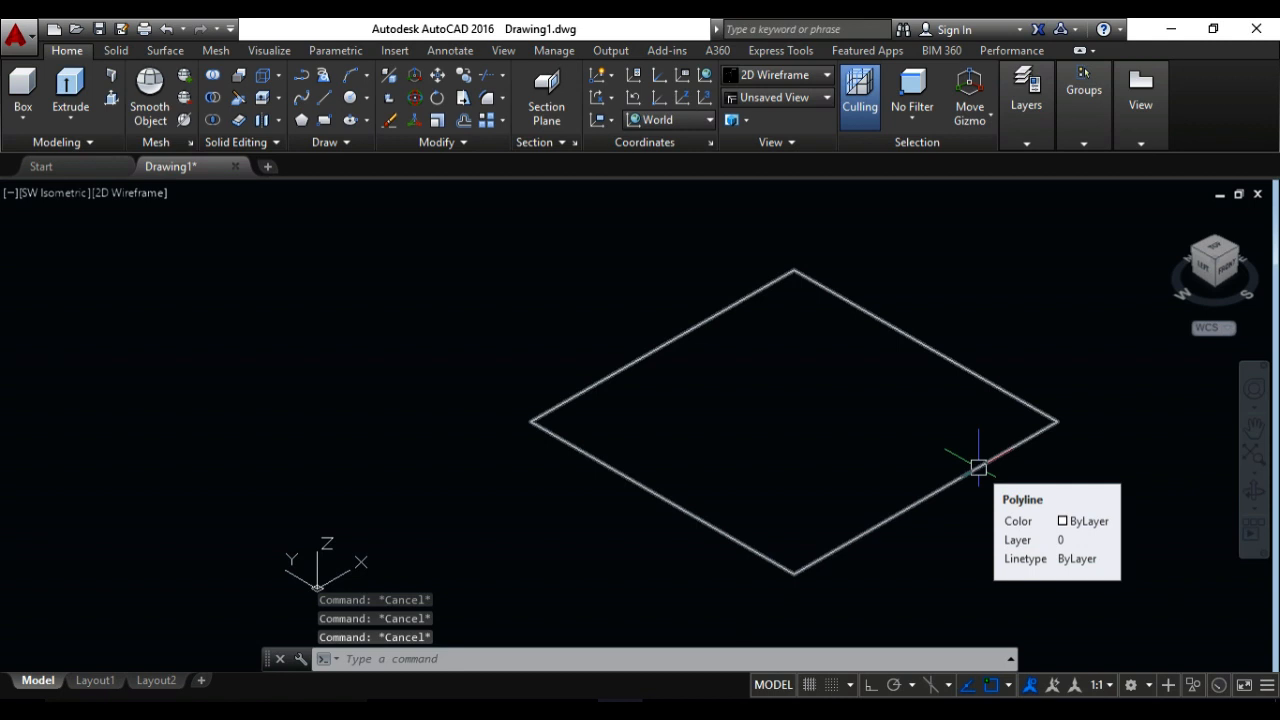
pyautogui.moveTo(978, 467)
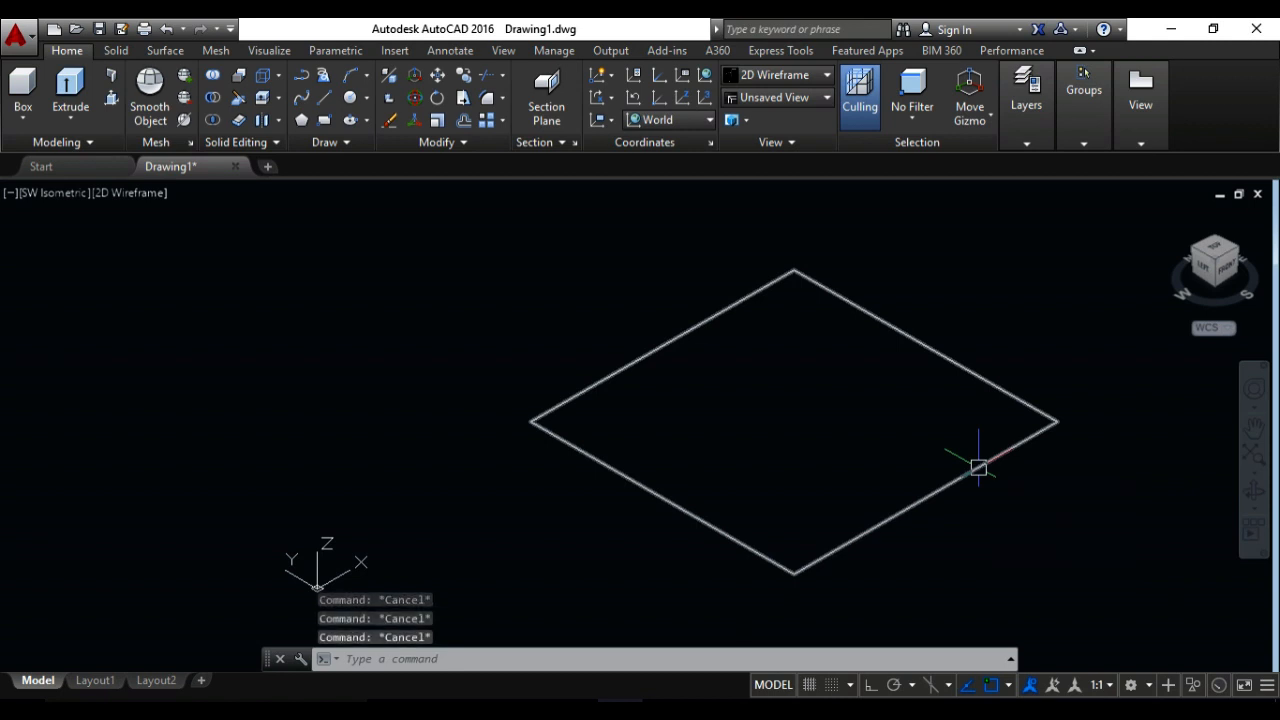
pyautogui.moveTo(1075, 543)
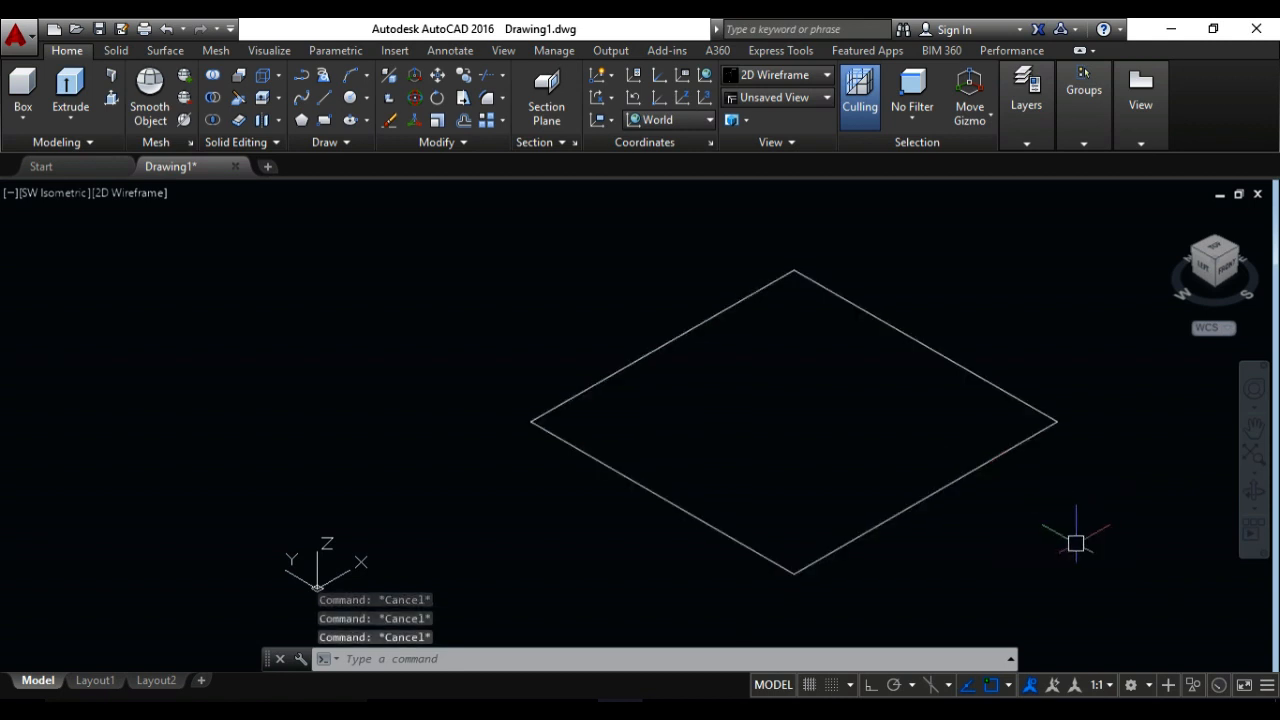
# - Extrude the rectangle 4' with EXT to form a solid cube
pyautogui.write('e')
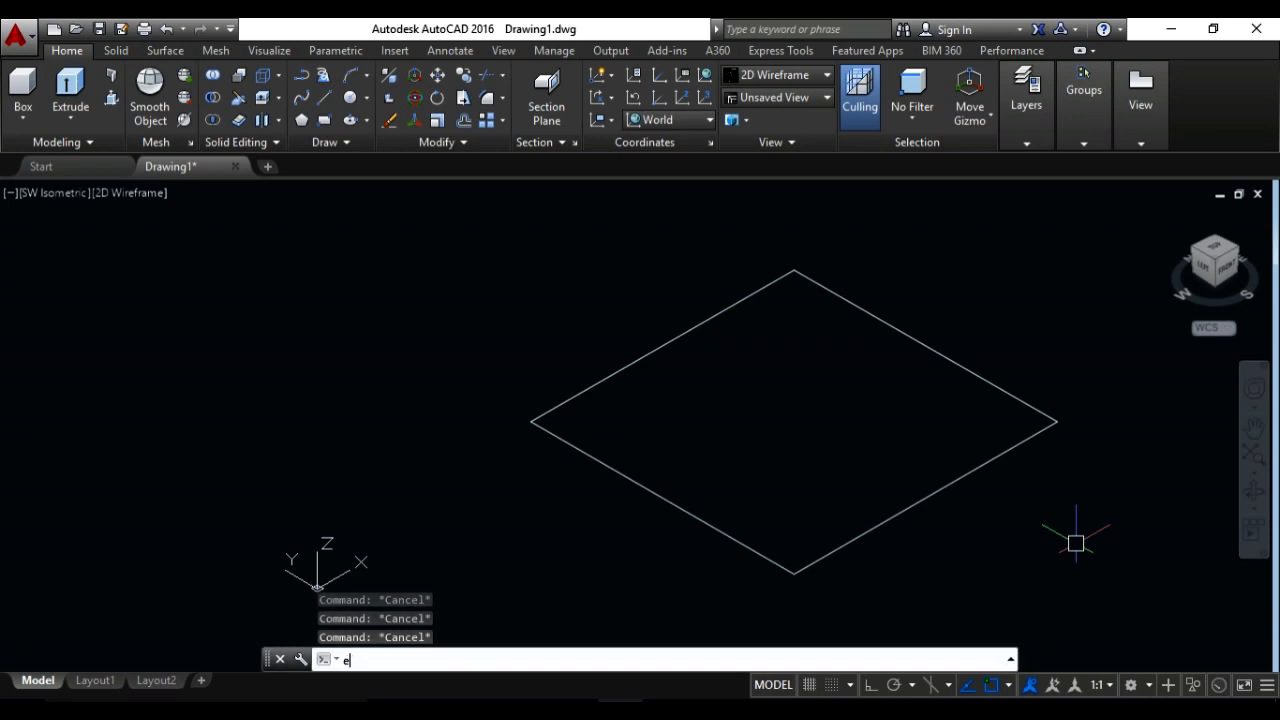
pyautogui.write('XT')
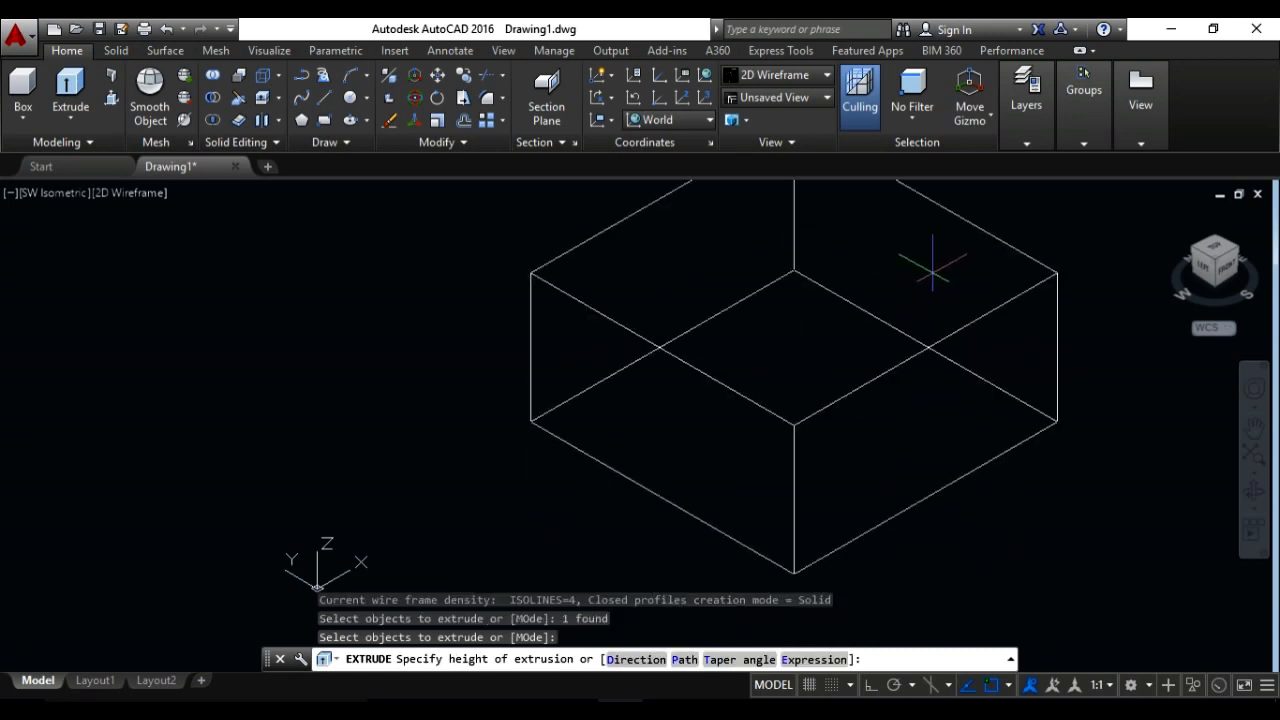
pyautogui.write("4'")
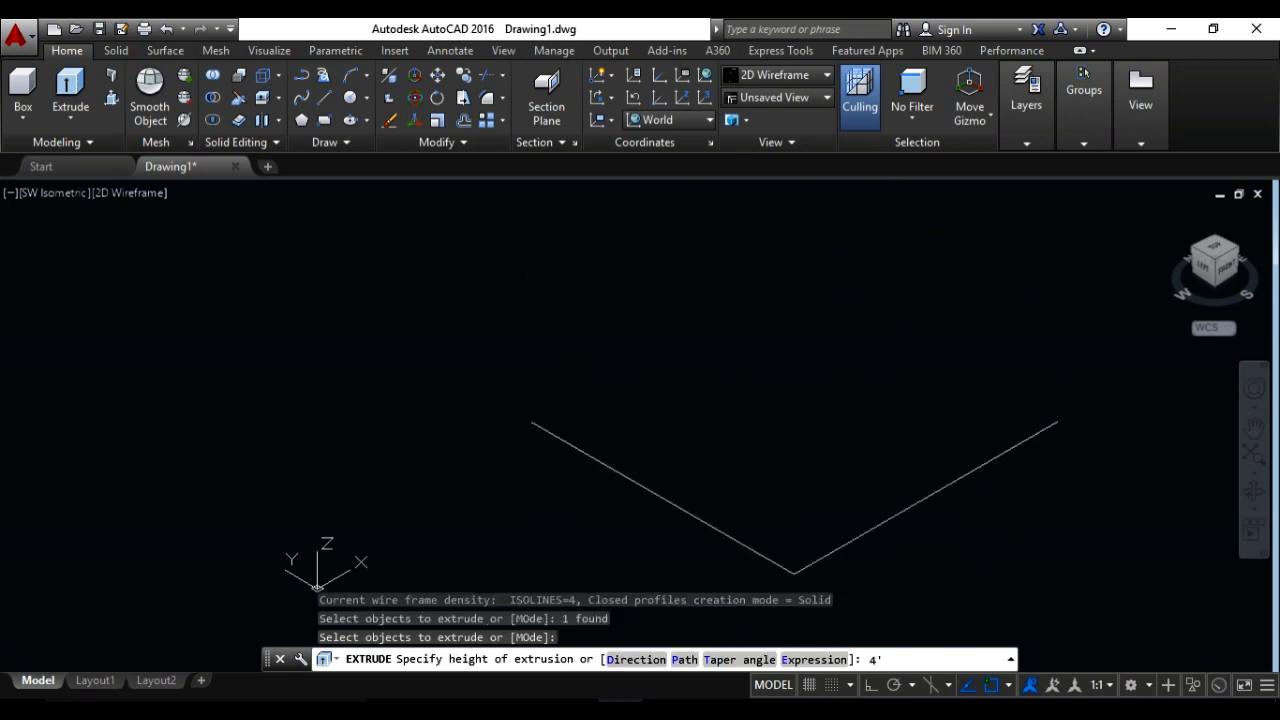
pyautogui.press('enter')
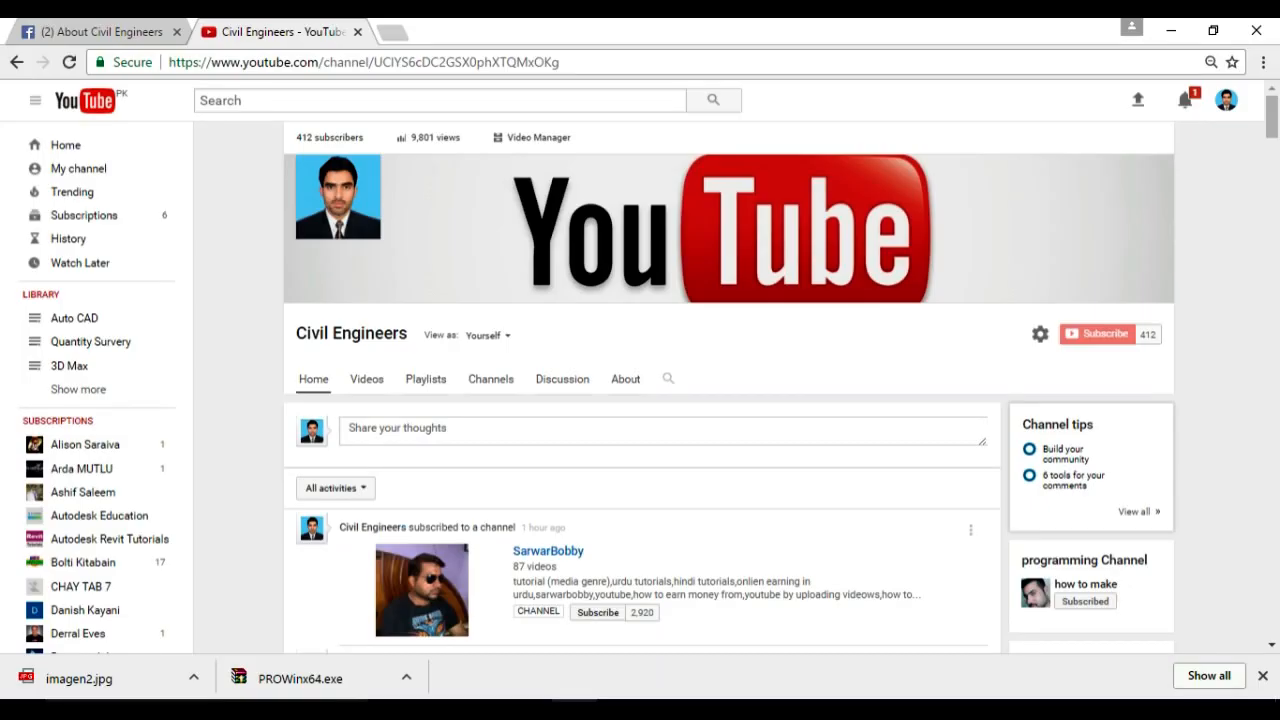
pyautogui.moveTo(1096, 333)
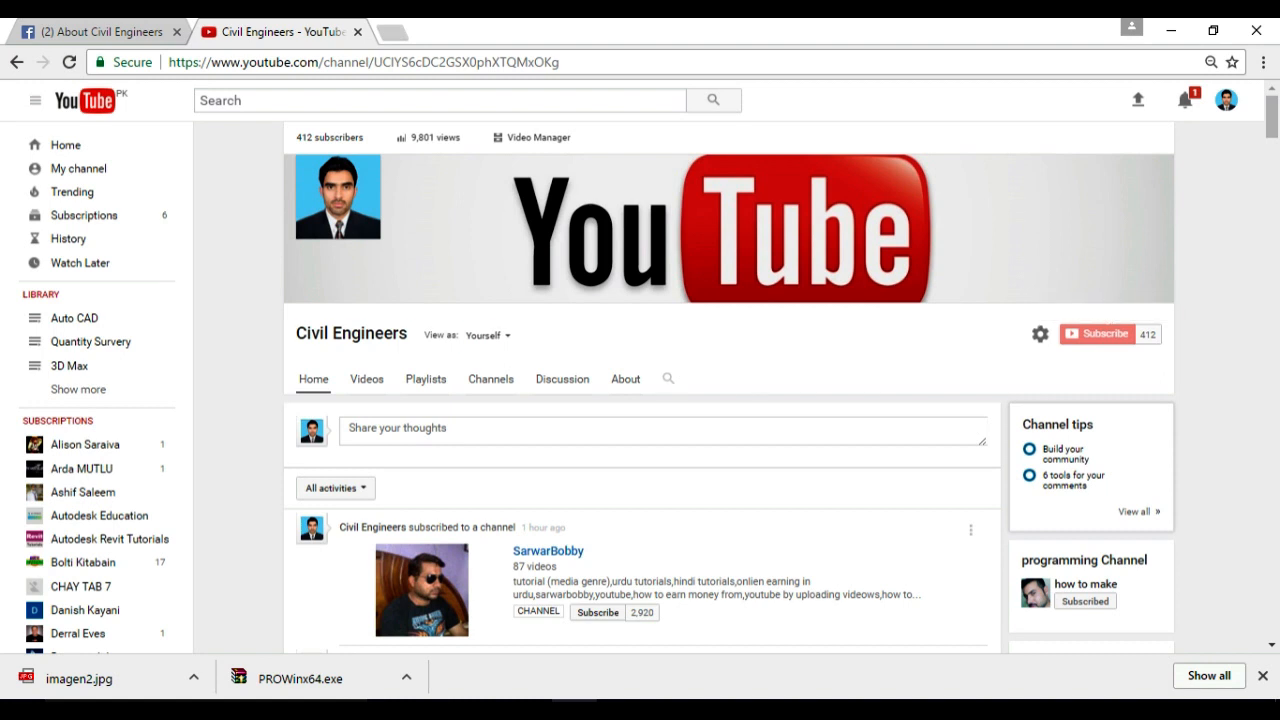
# - Browse the Civil Engineers channel's playlists, then return to the Facebook page tab
pyautogui.click(490, 378)
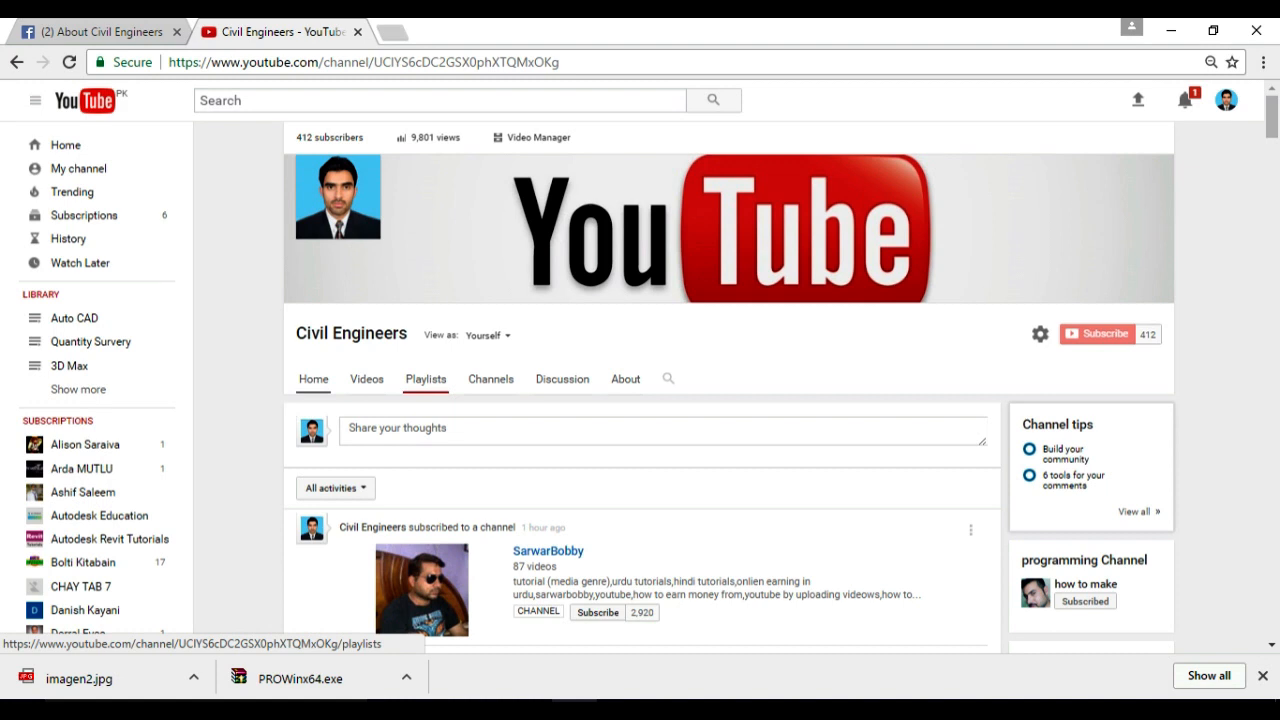
pyautogui.click(425, 378)
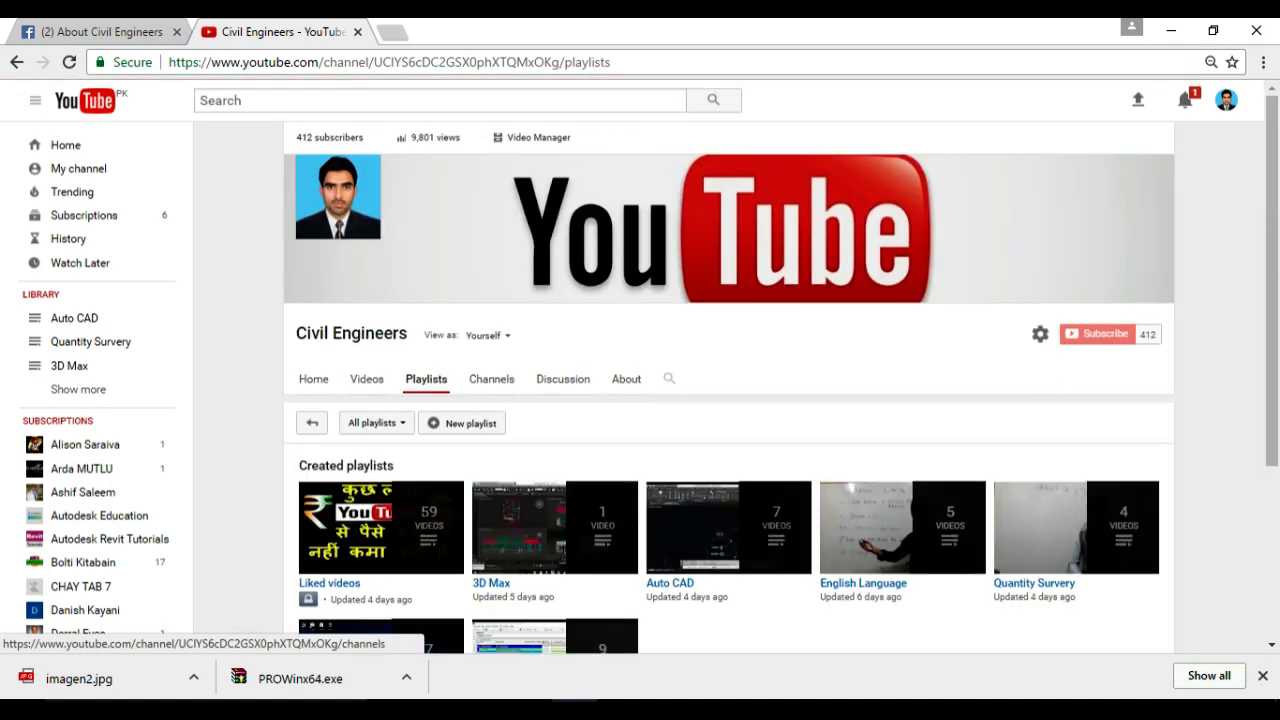
pyautogui.scroll(-3)
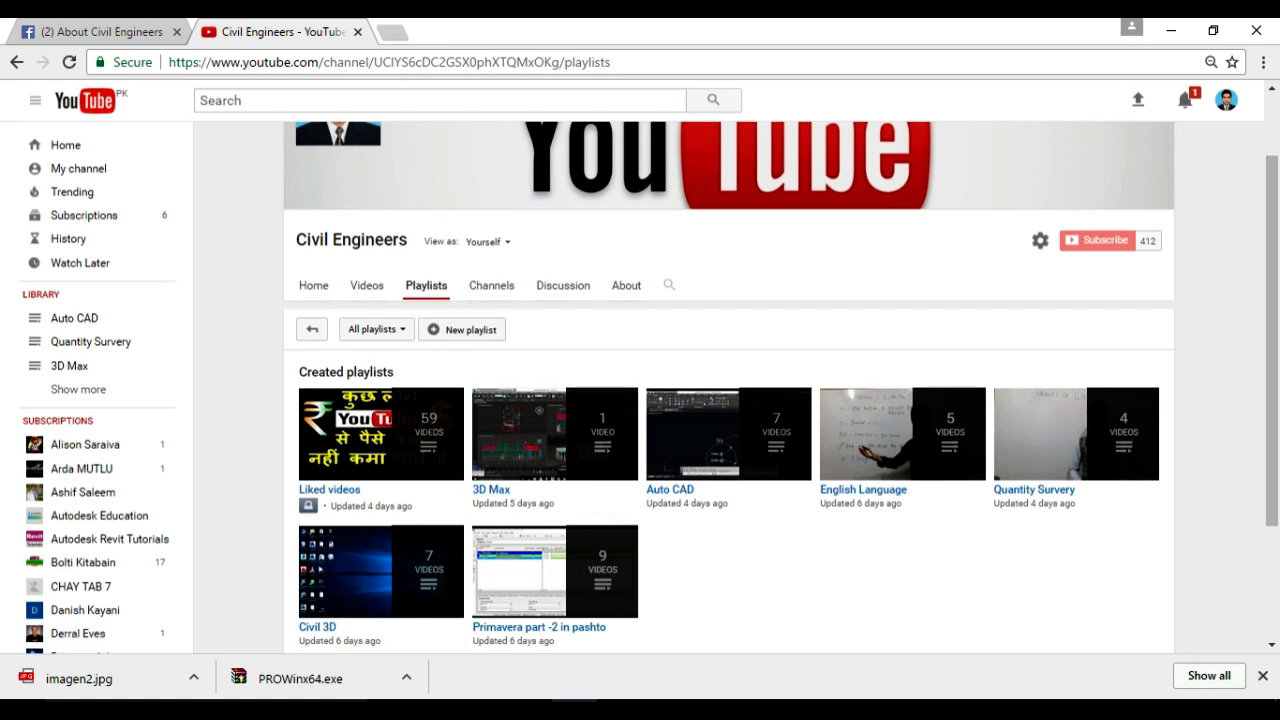
pyautogui.click(100, 31)
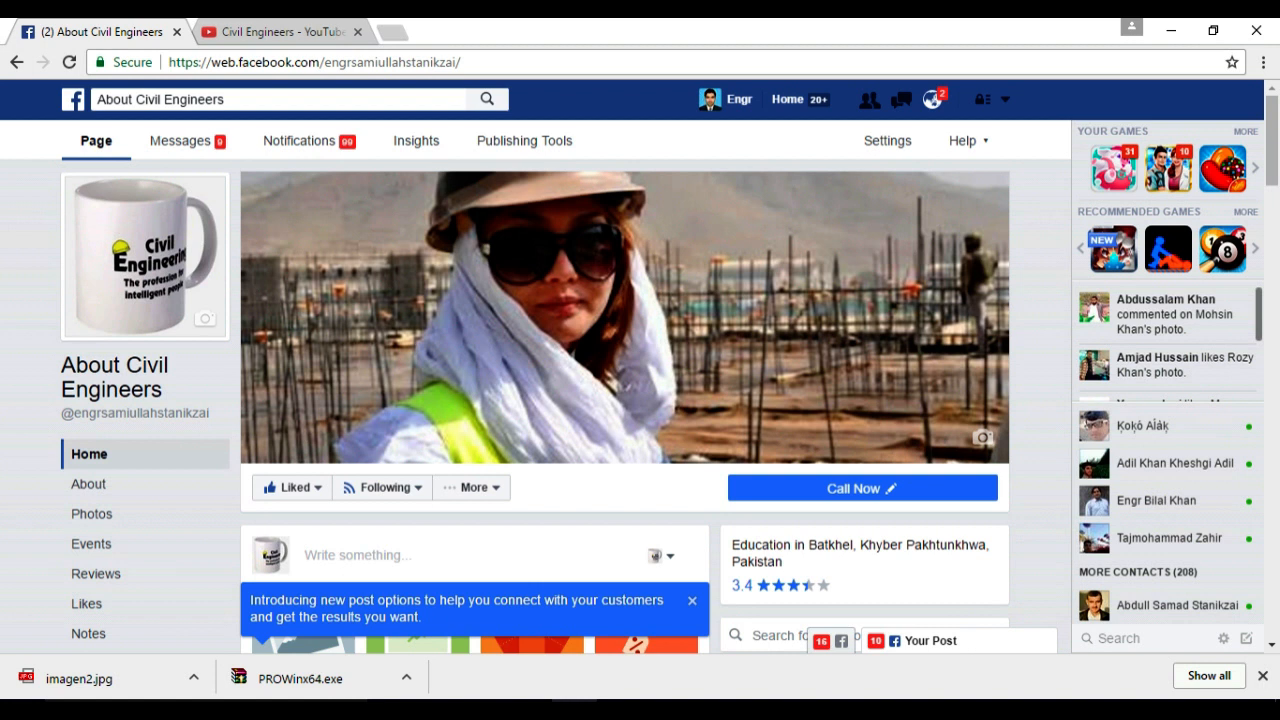
pyautogui.moveTo(144, 256)
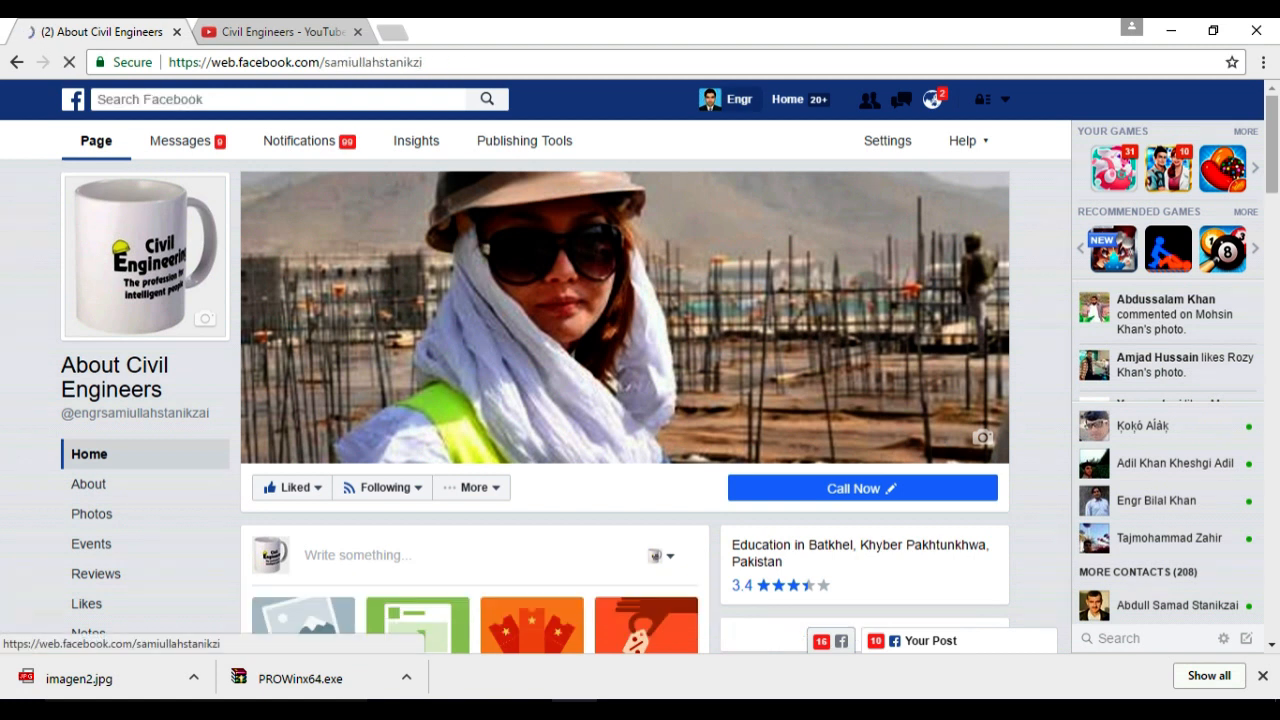
# - Open the page owner's personal Facebook profile timeline and scroll through it
pyautogui.click(725, 98)
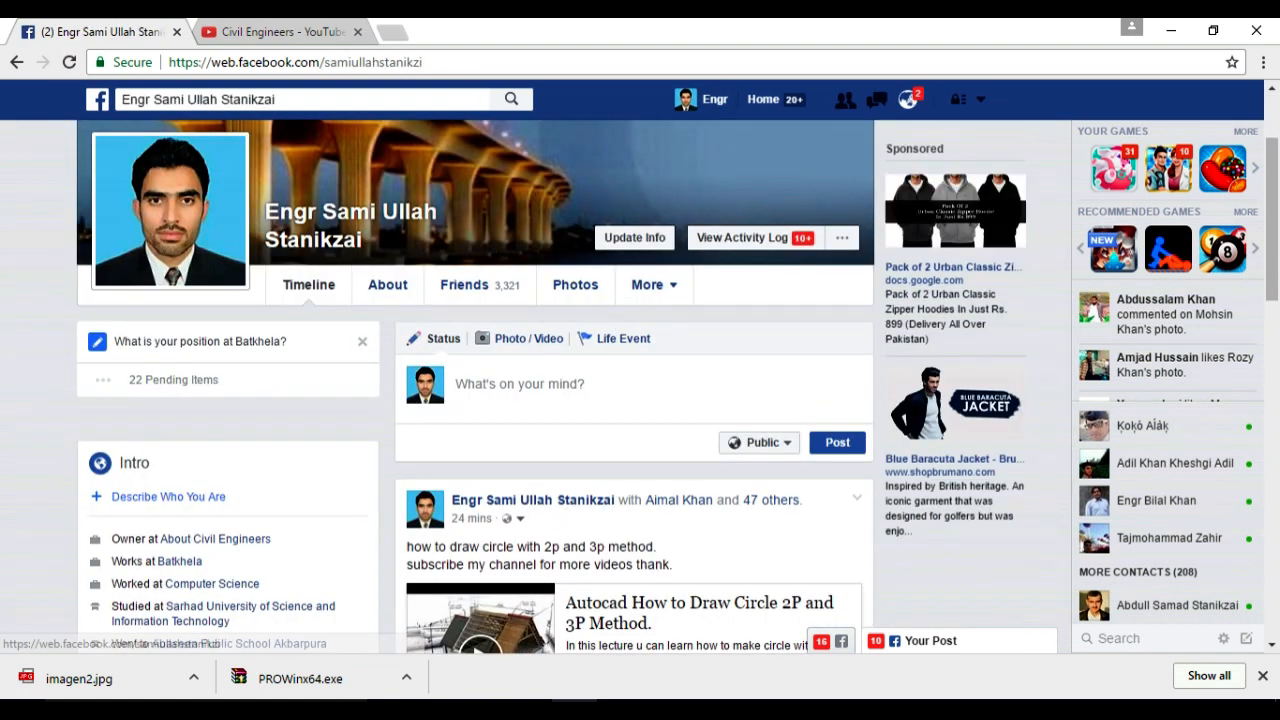
pyautogui.scroll(-3)
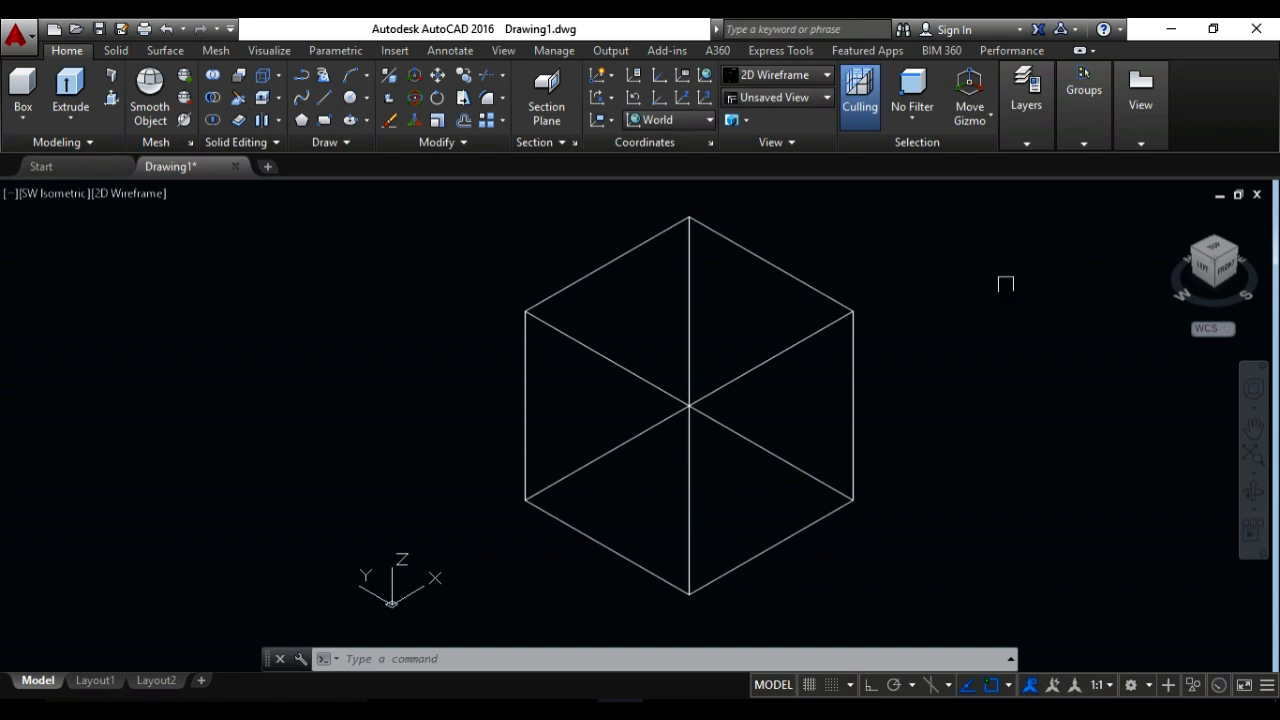
pyautogui.moveTo(888, 344)
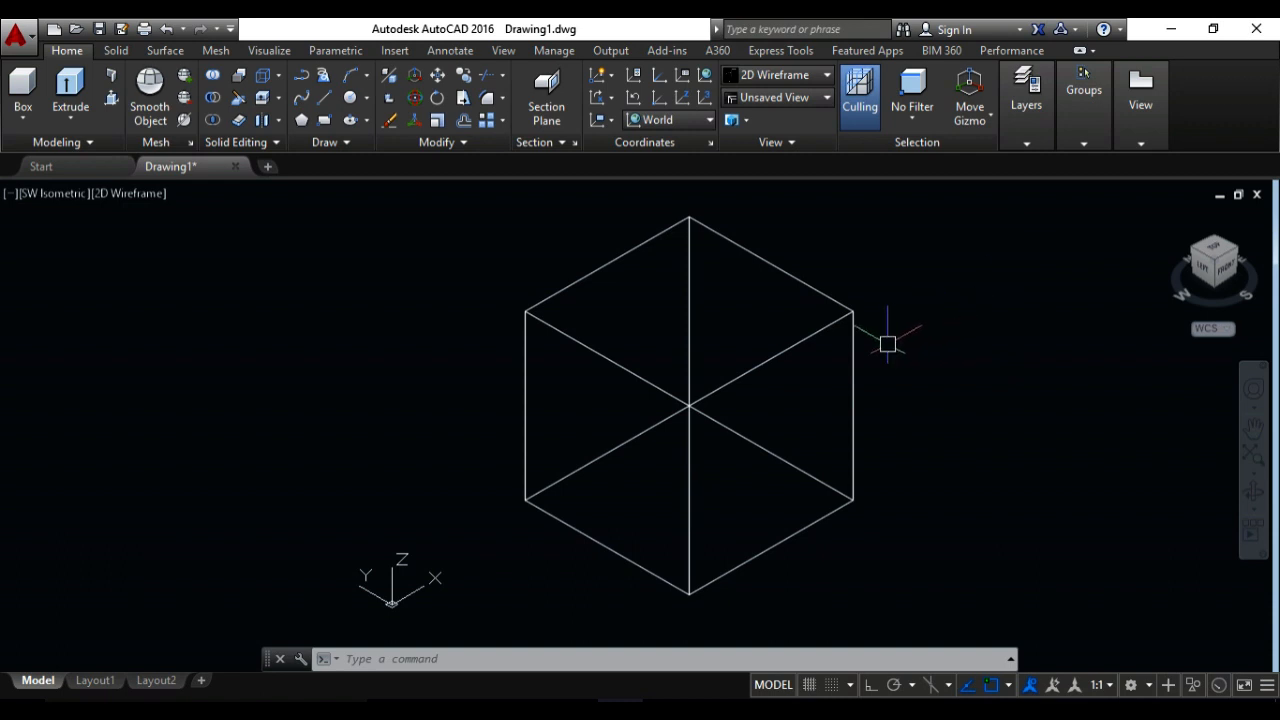
pyautogui.moveTo(982, 372)
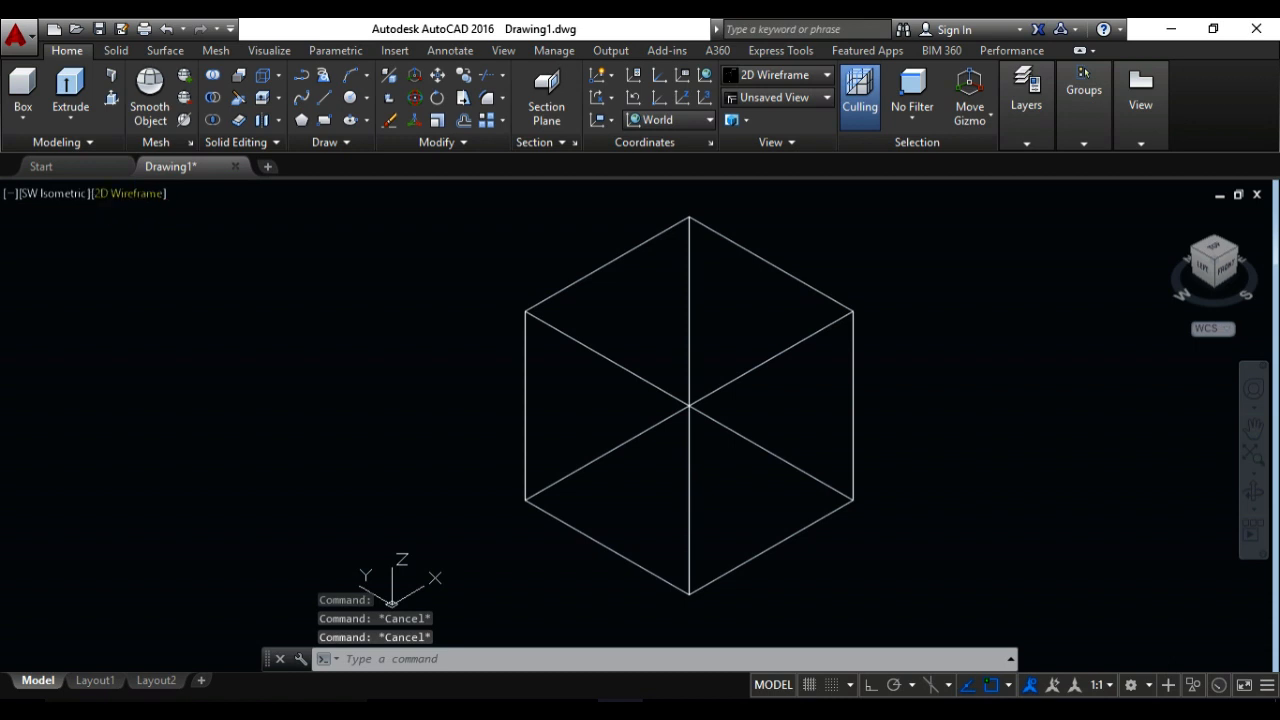
# - Change the viewport visual style from 2D Wireframe to Shaded
pyautogui.click(127, 193)
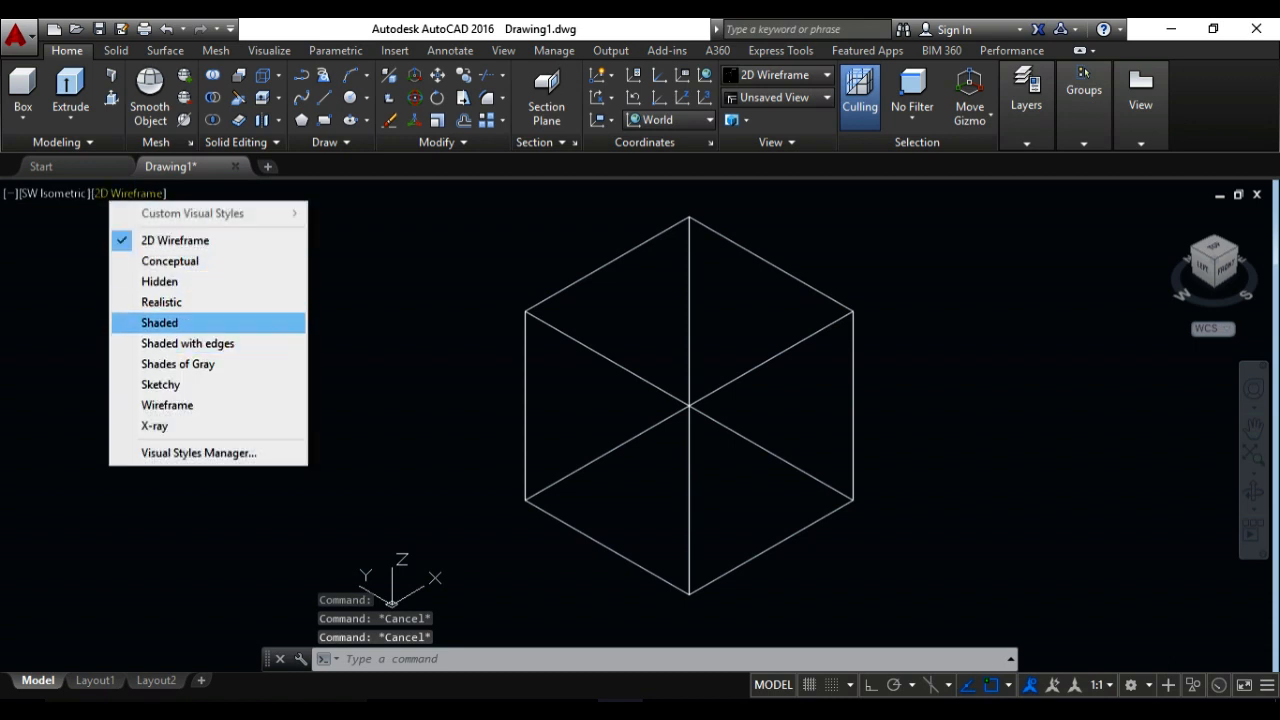
pyautogui.click(159, 322)
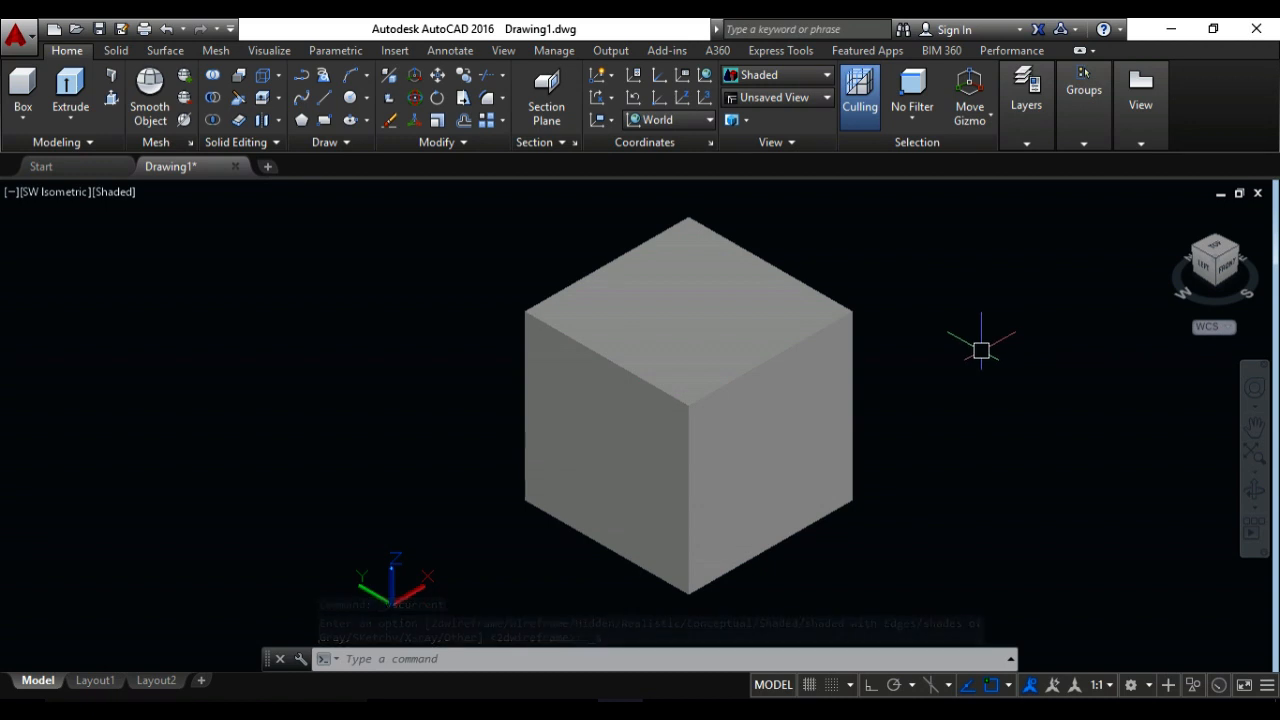
# - Open the Materials Browser with MATERIALS and switch to the Autodesk Library
pyautogui.write('MATERials')
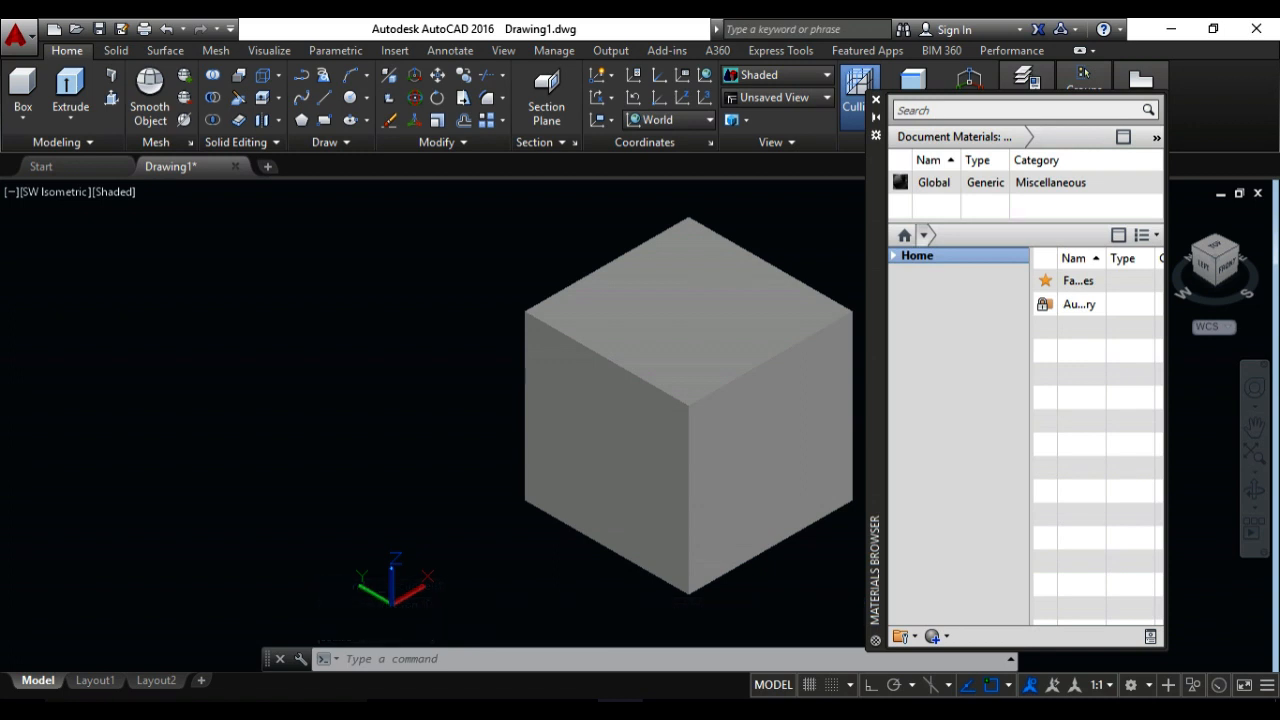
pyautogui.click(924, 234)
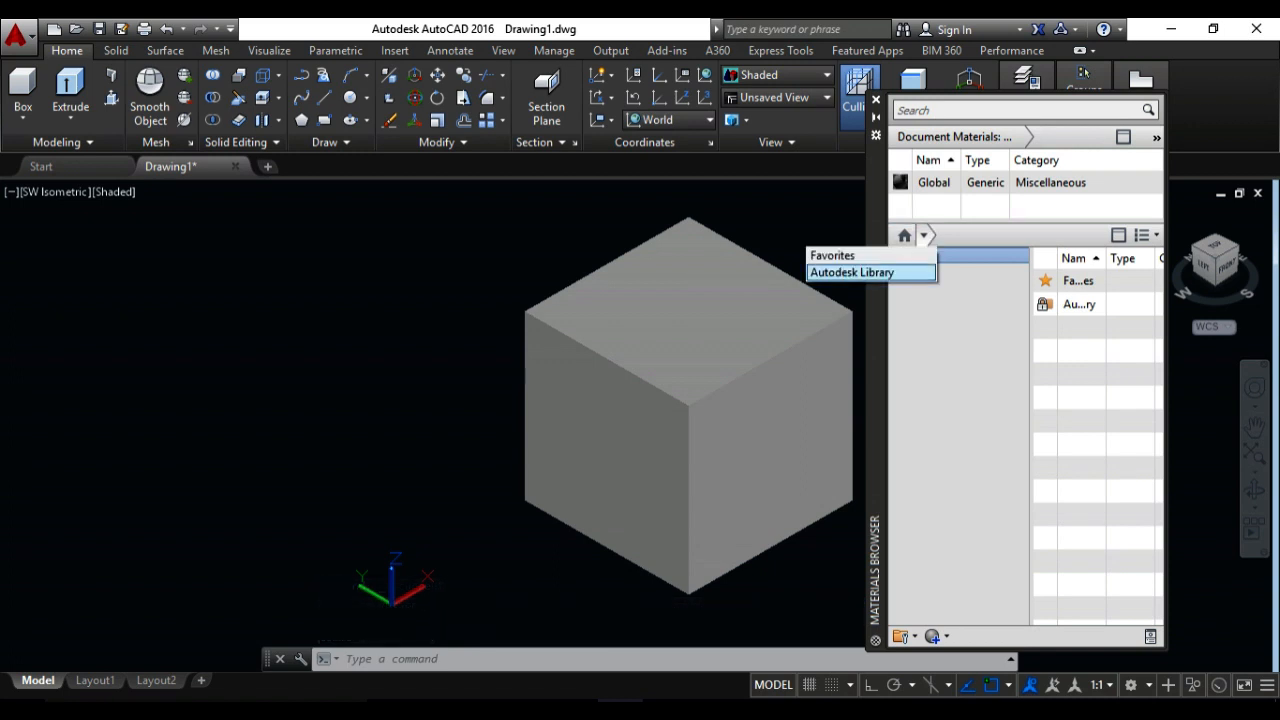
pyautogui.click(852, 272)
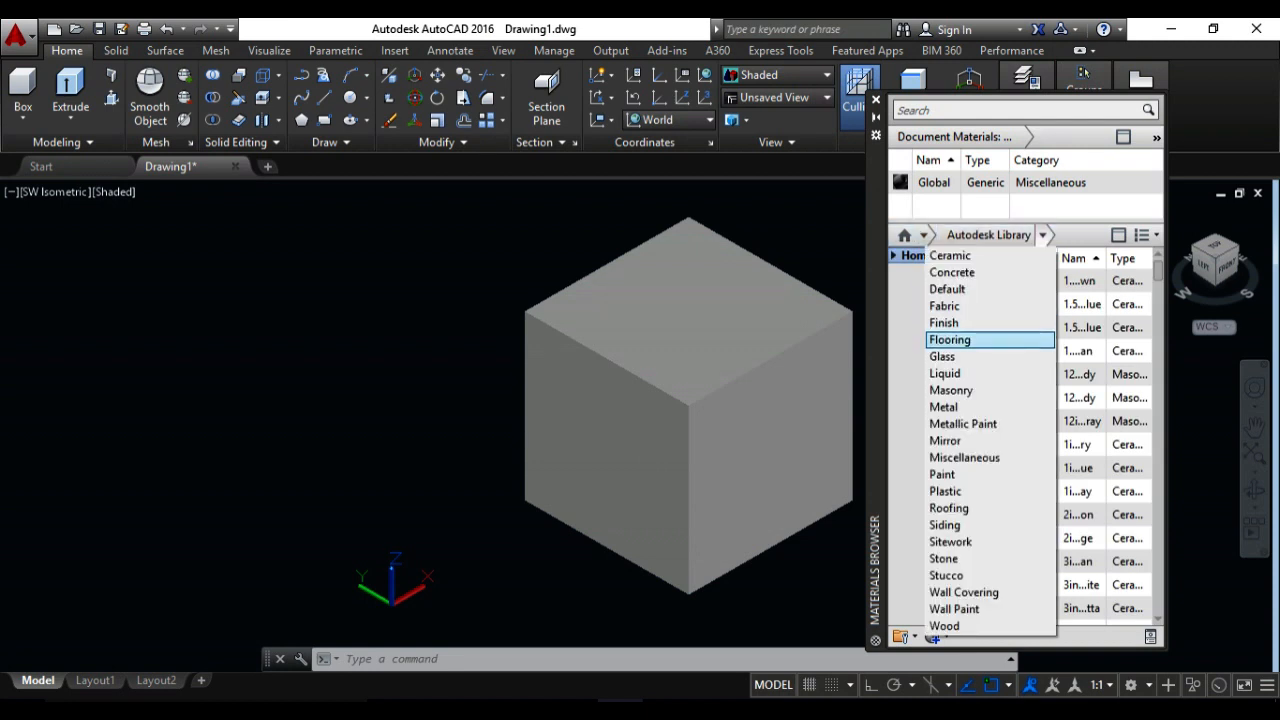
# - Look through the library's material categories and open the Stone category
pyautogui.click(951, 272)
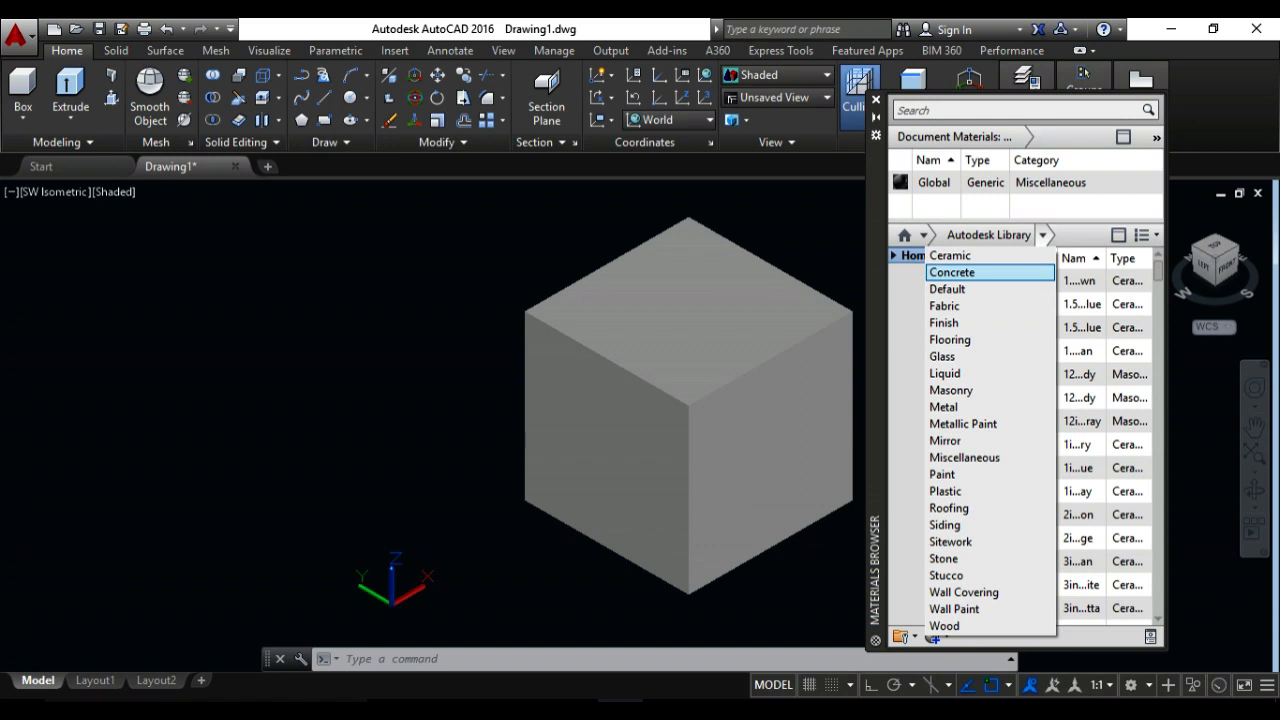
pyautogui.click(947, 289)
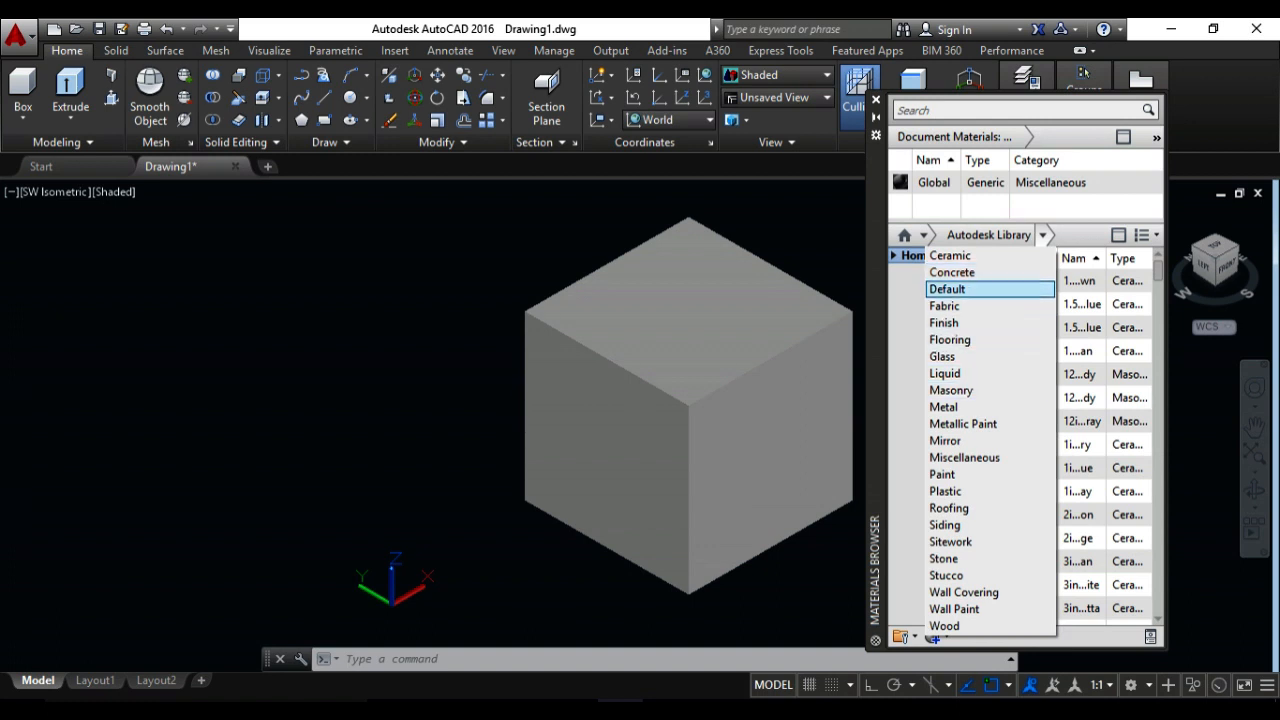
pyautogui.click(944, 373)
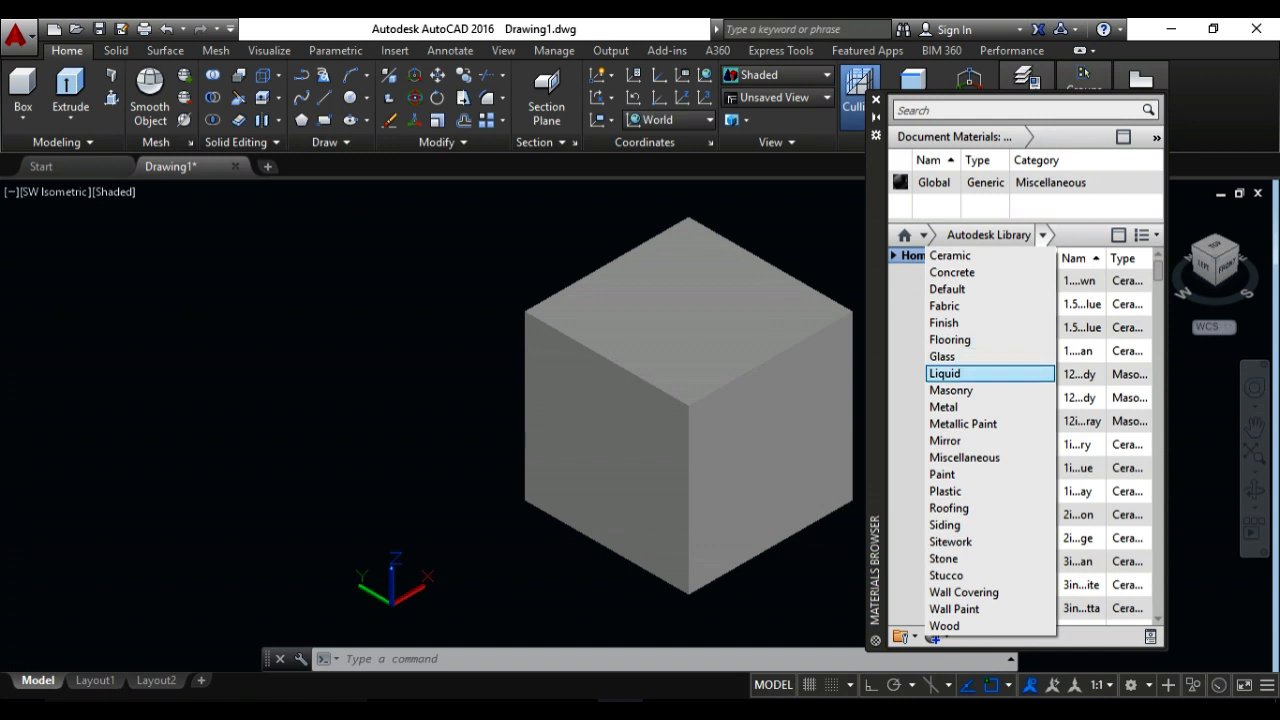
pyautogui.click(944, 441)
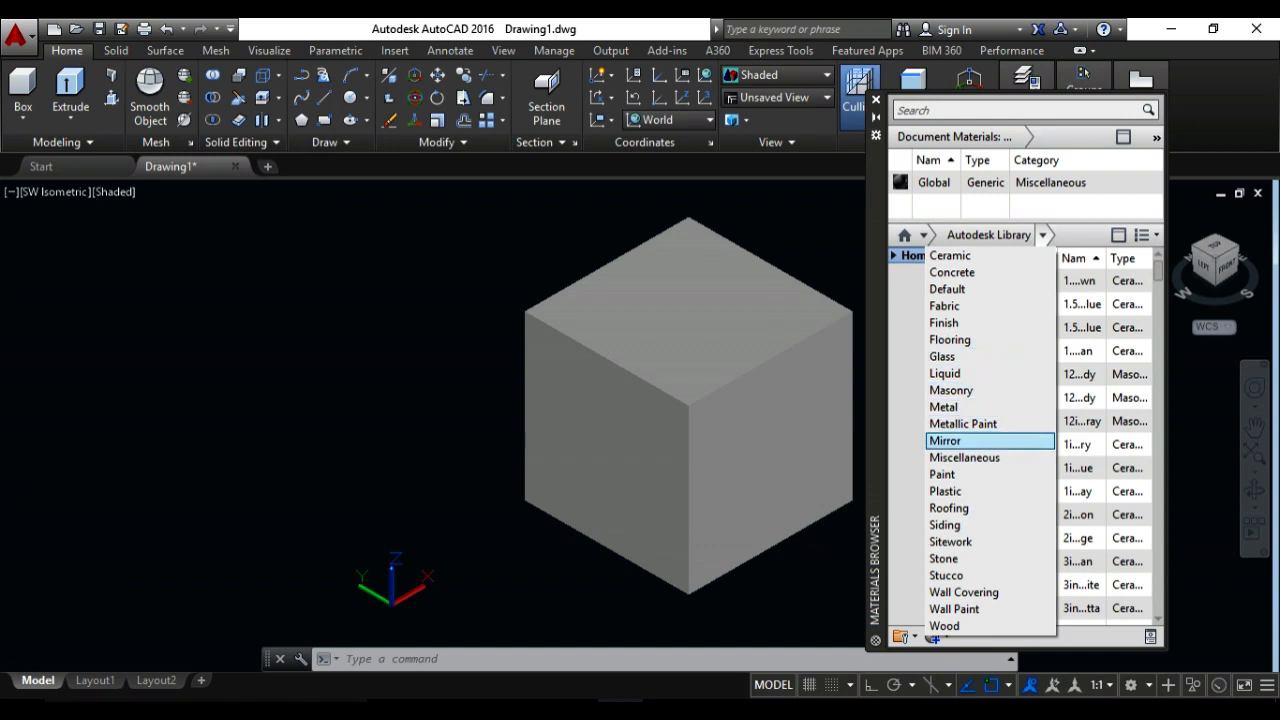
pyautogui.click(950, 541)
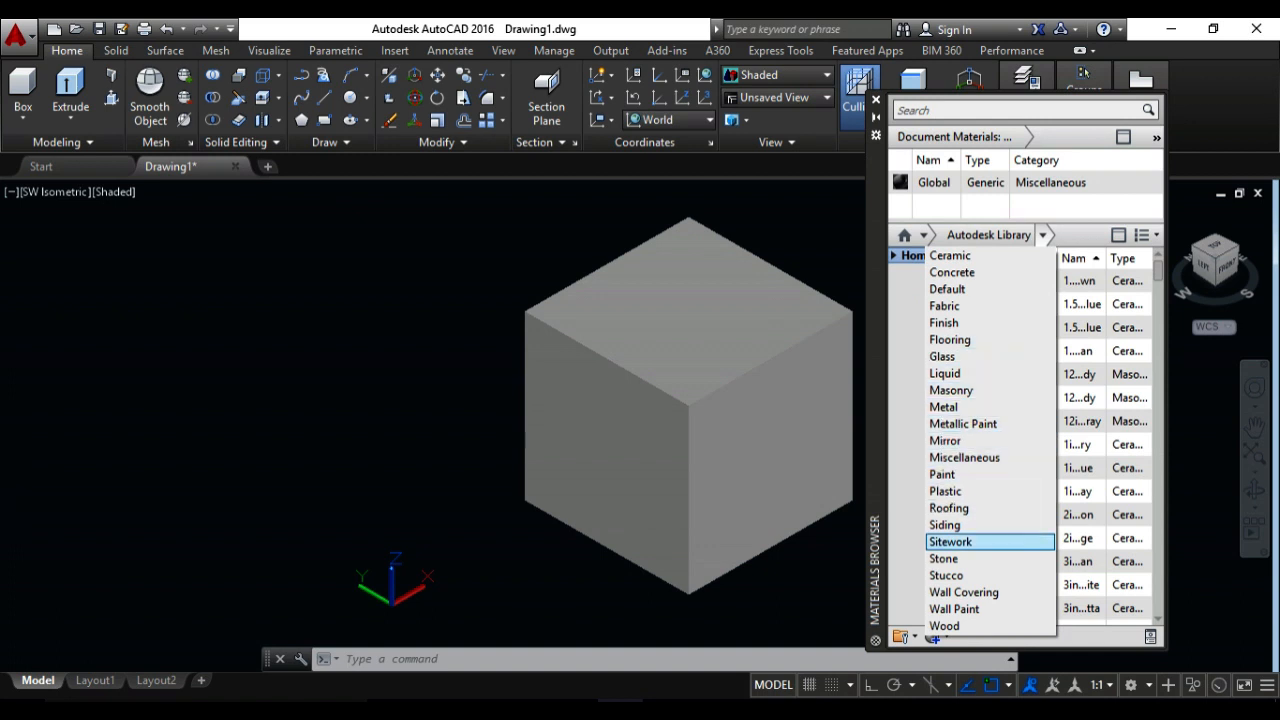
pyautogui.click(945, 575)
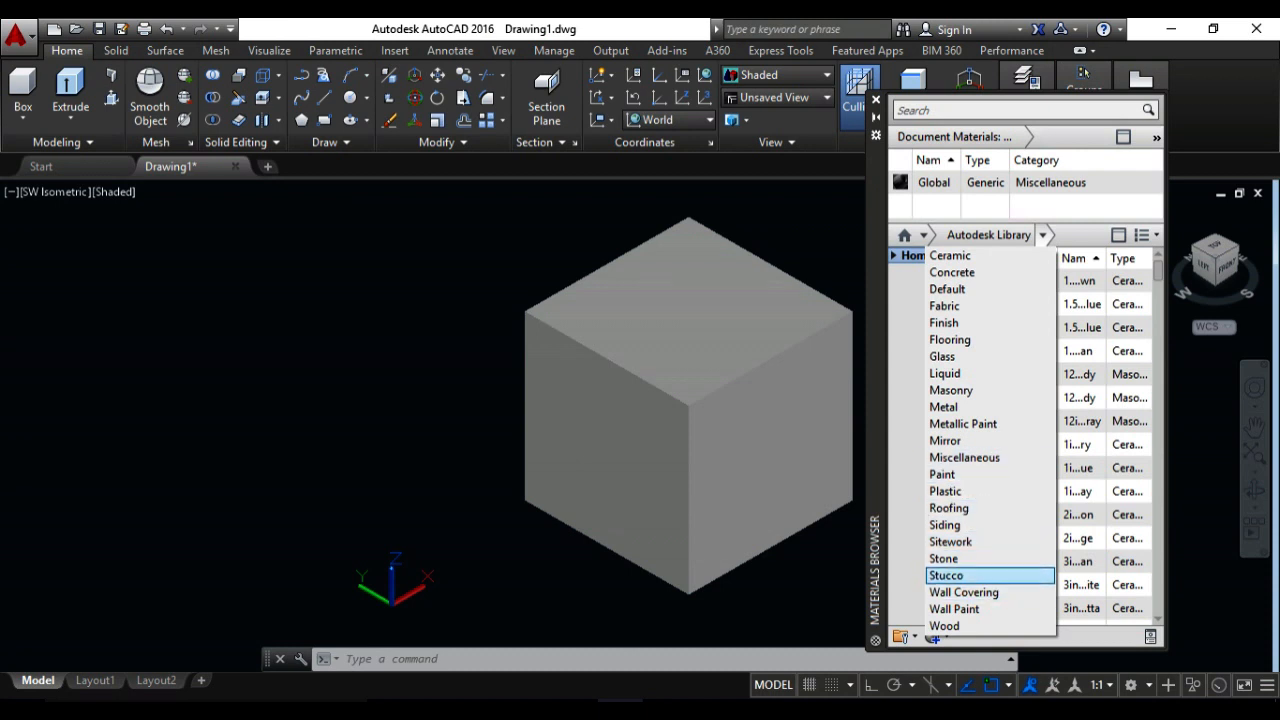
pyautogui.click(943, 558)
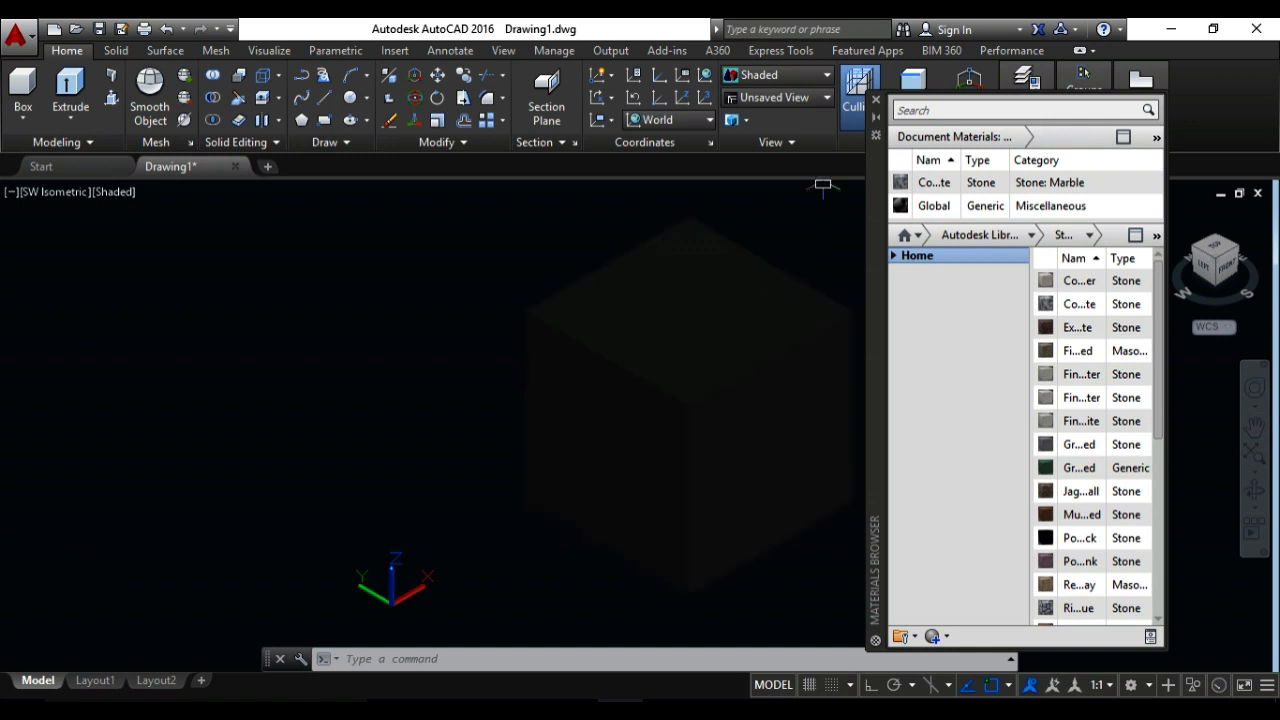
pyautogui.moveTo(787, 185)
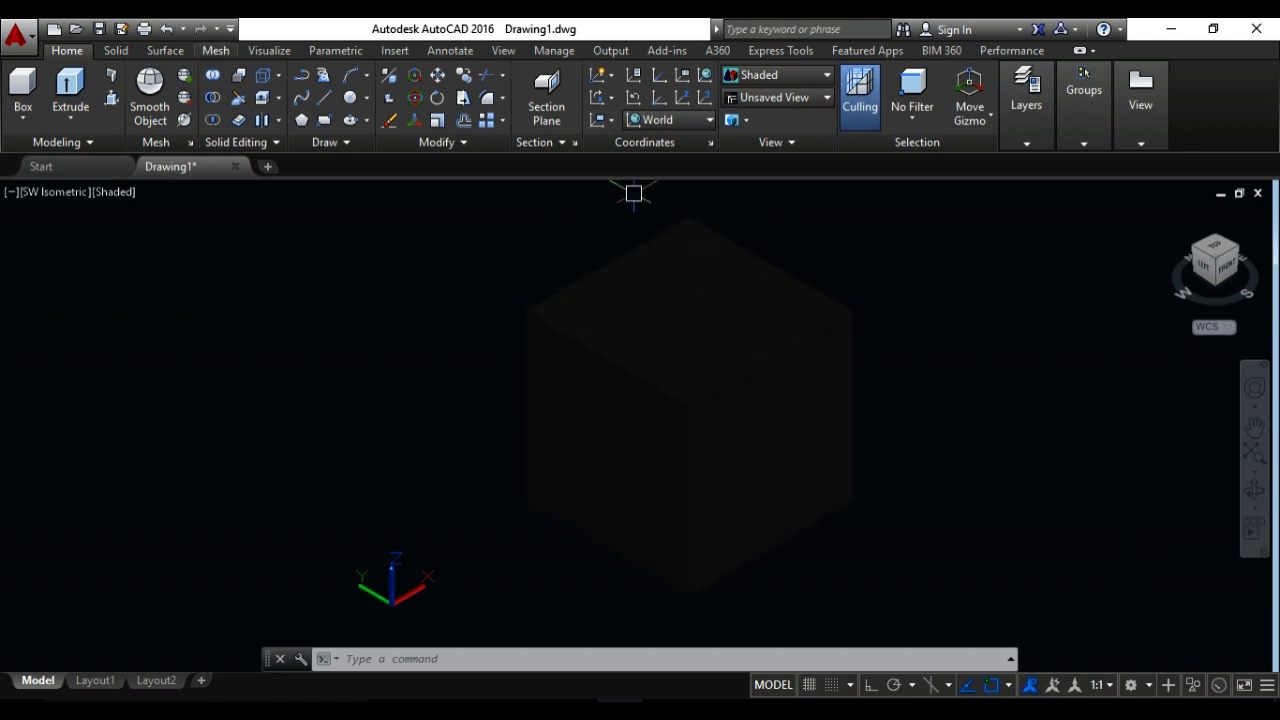
pyautogui.moveTo(288, 221)
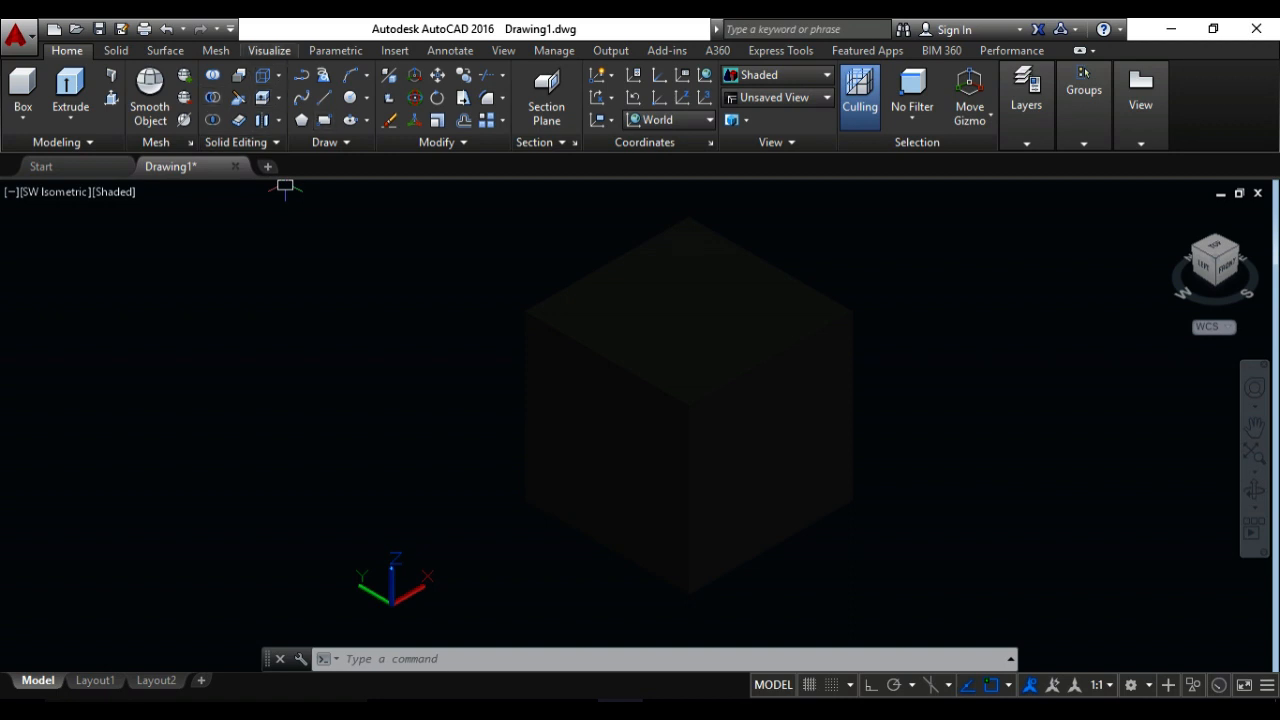
# - Turn Materials/Textures on in the Visualize tab's Materials panel
pyautogui.click(268, 50)
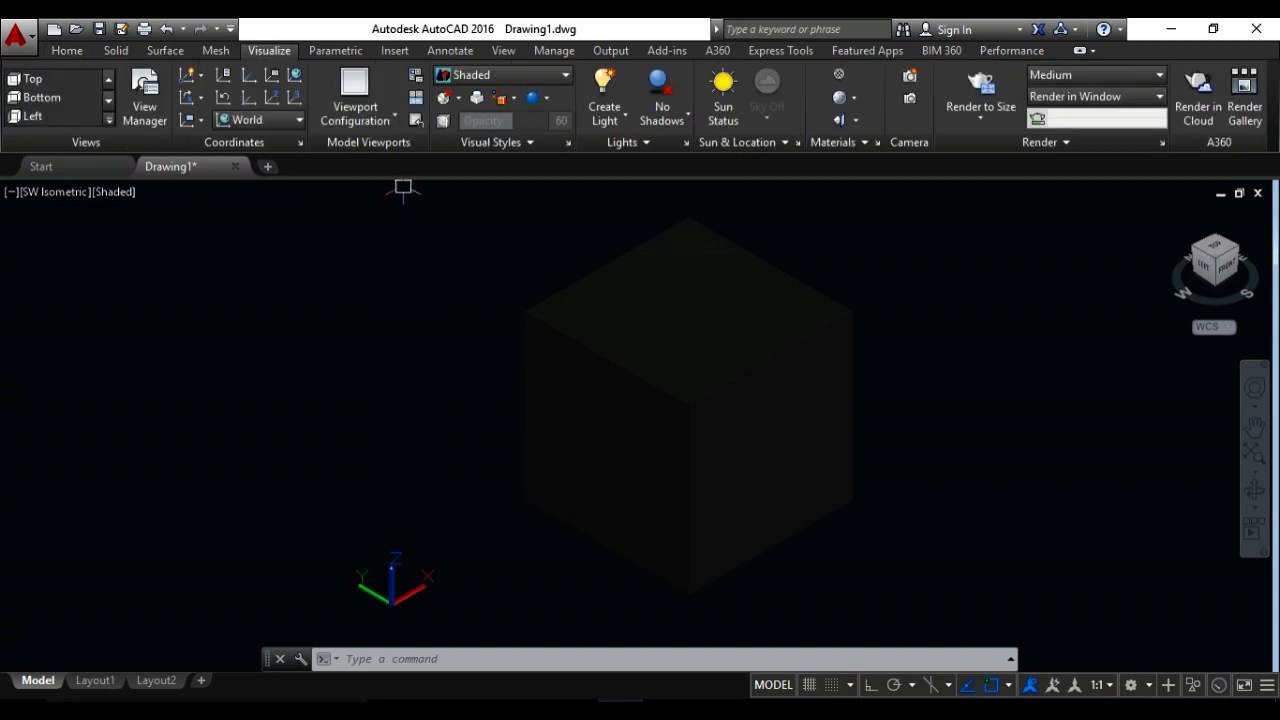
pyautogui.click(844, 97)
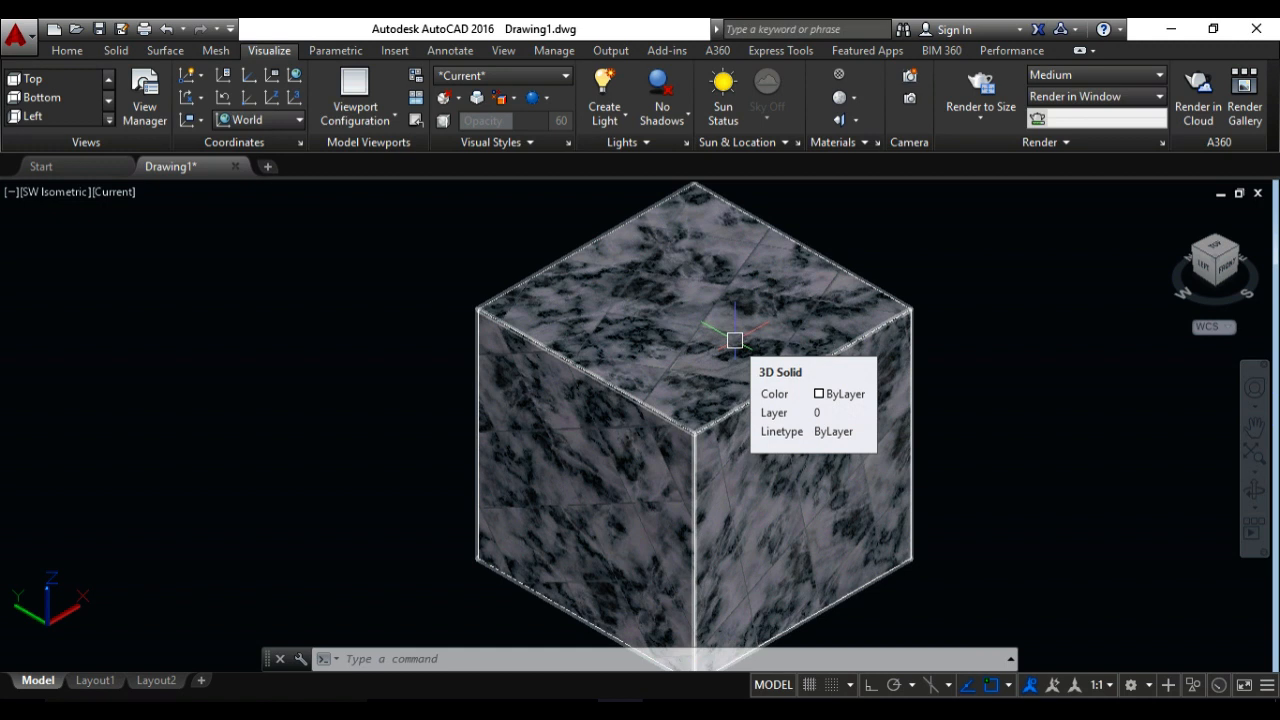
pyautogui.moveTo(710, 645)
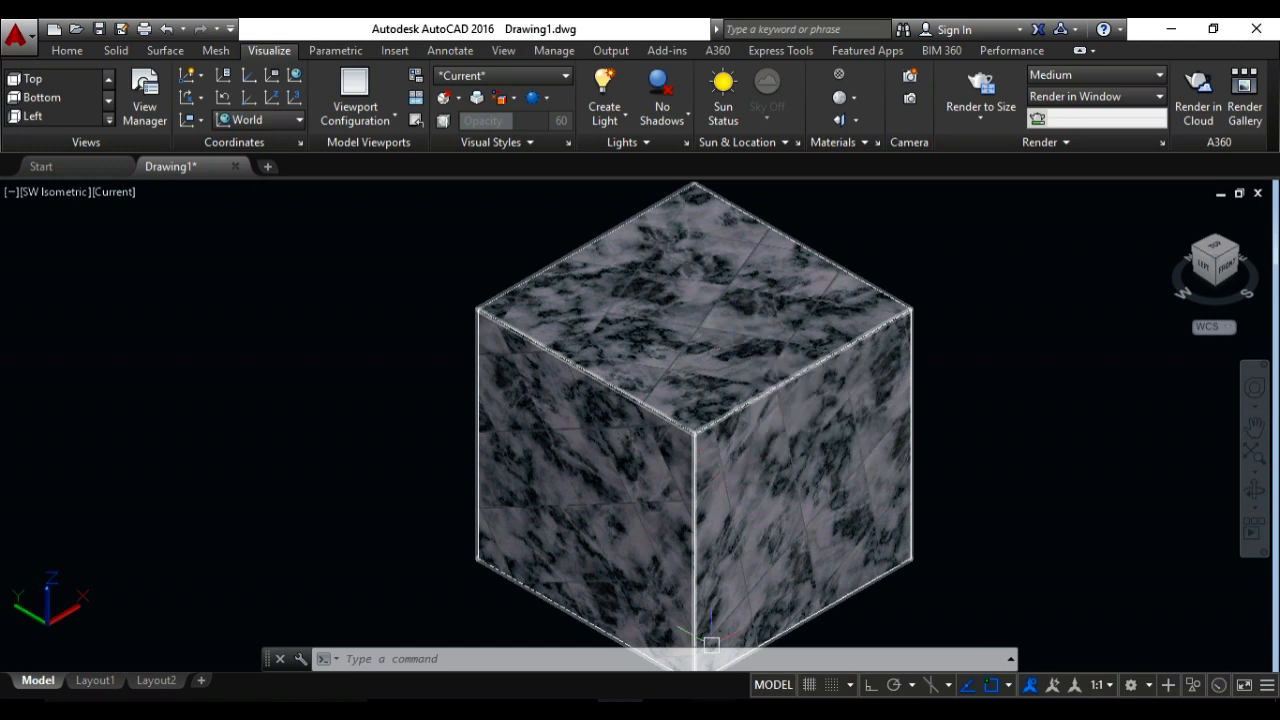